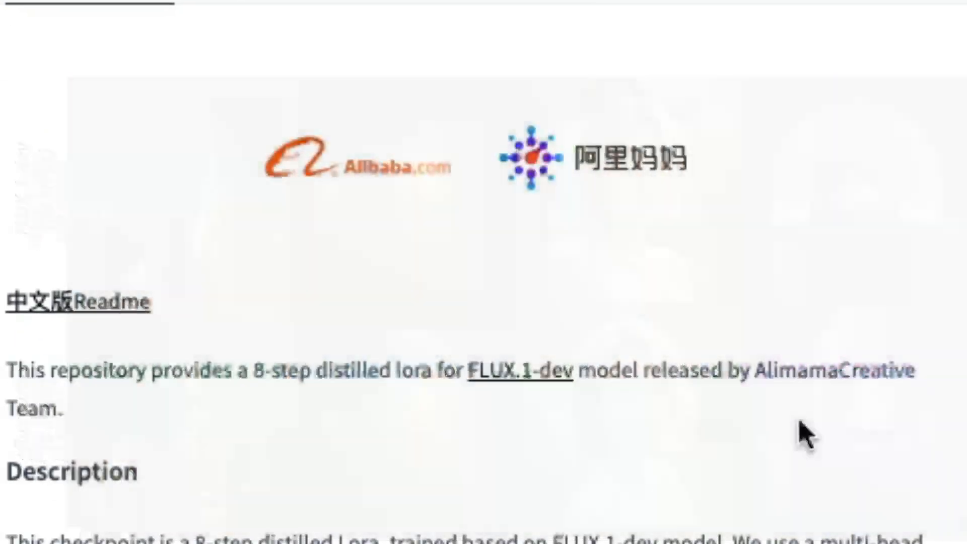
# View the 80s senior-portrait prompt and its generated saluting-woman image in the flux.1-turbo-alpha playground.
pyautogui.doubleClick(836, 371)
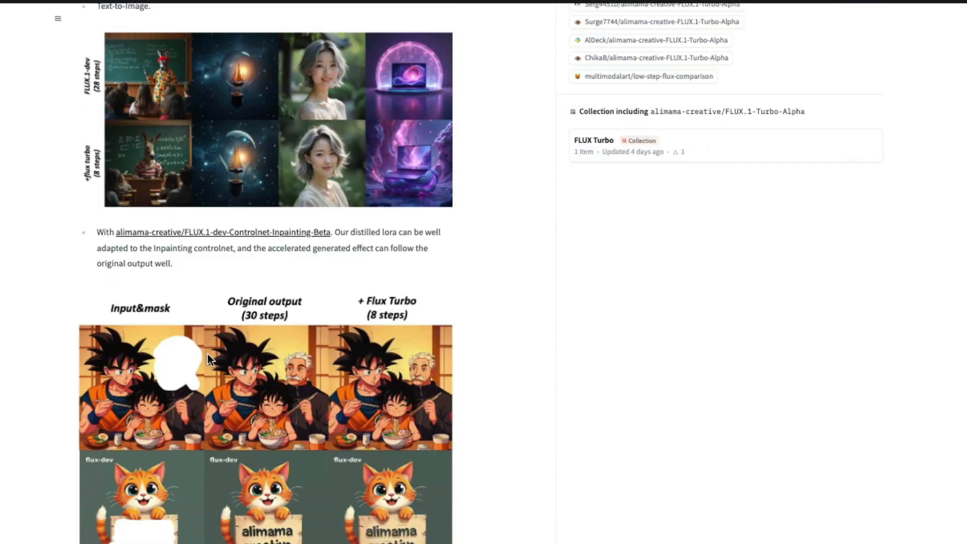
pyautogui.moveTo(284, 285)
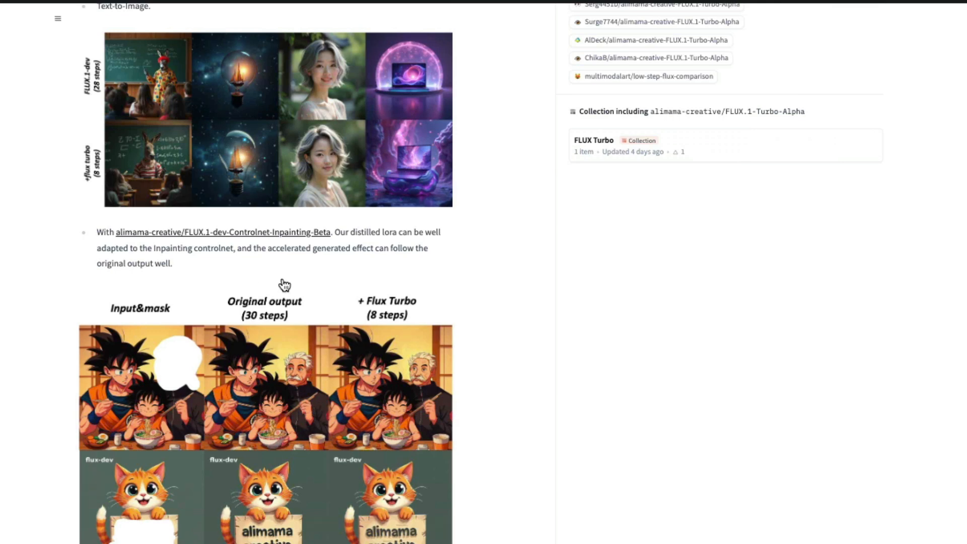
pyautogui.moveTo(282, 377)
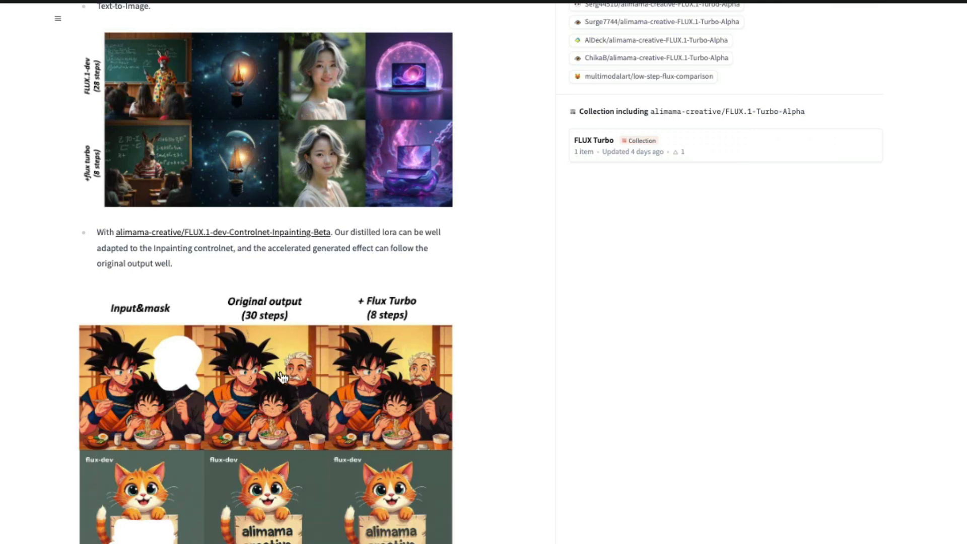
pyautogui.moveTo(407, 331)
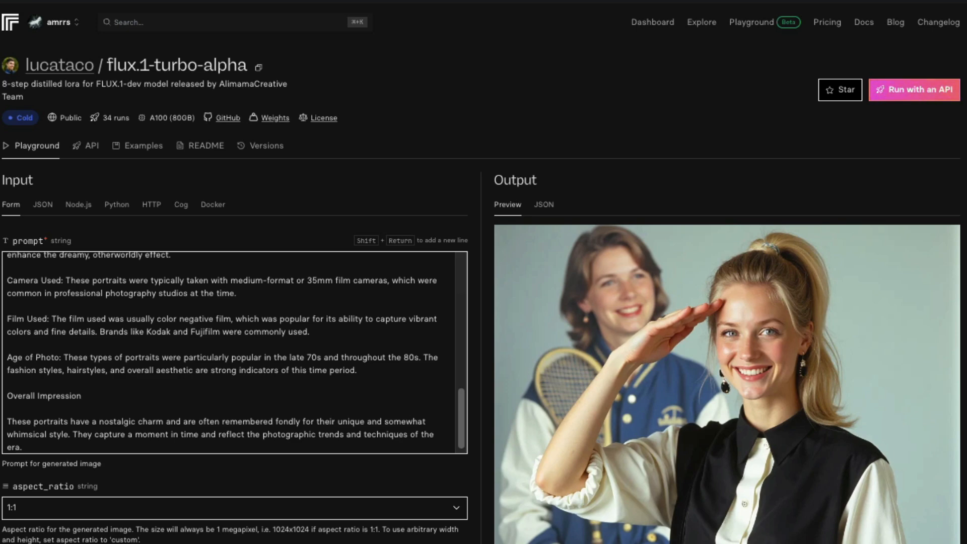
pyautogui.moveTo(914, 89)
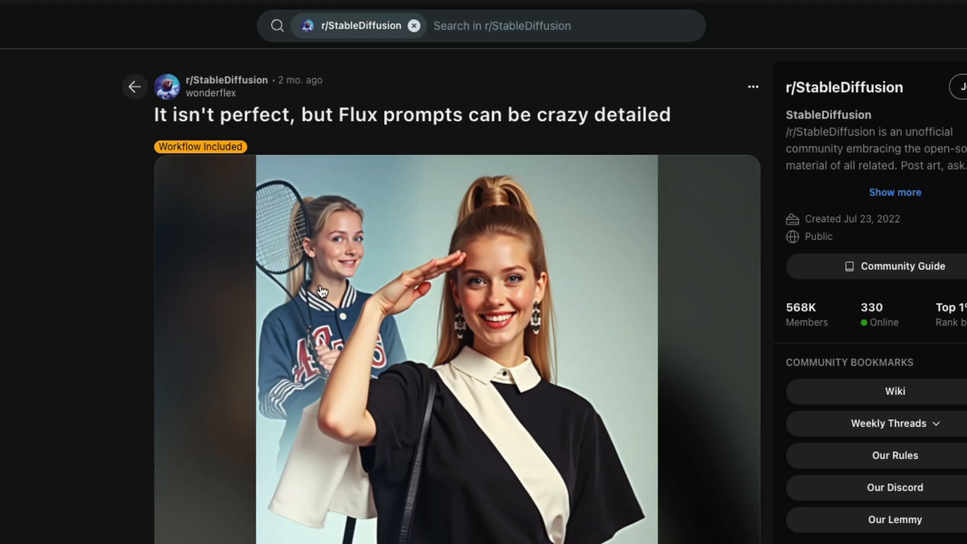
pyautogui.moveTo(450, 375)
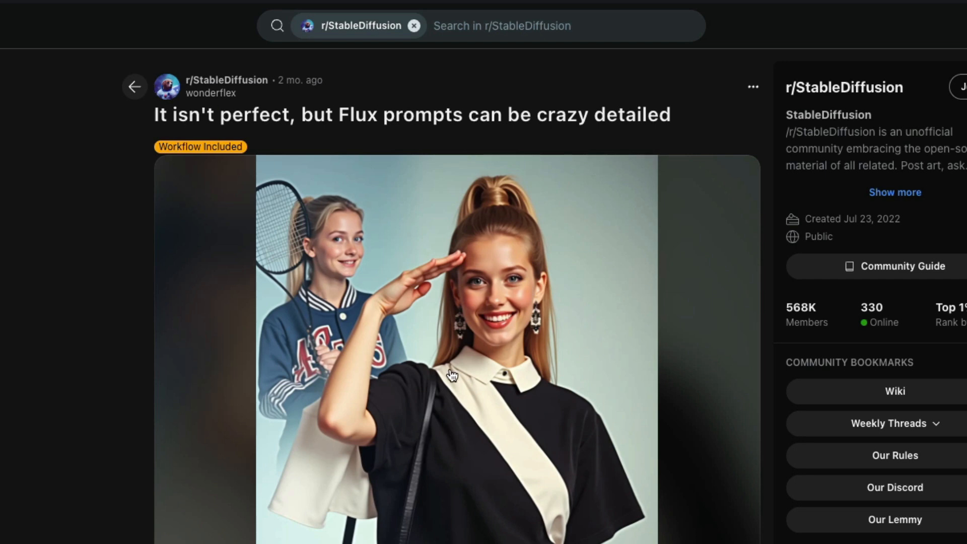
pyautogui.moveTo(557, 372)
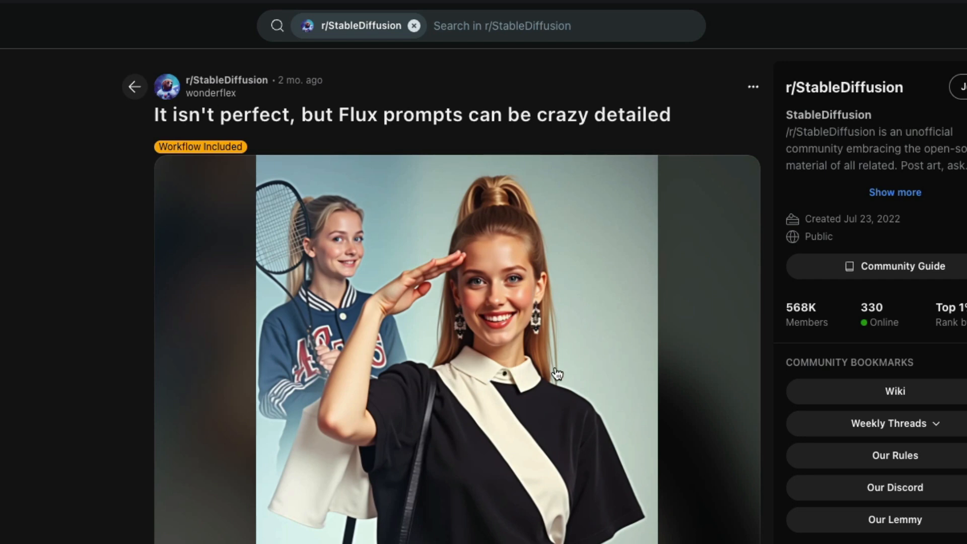
pyautogui.moveTo(465, 350)
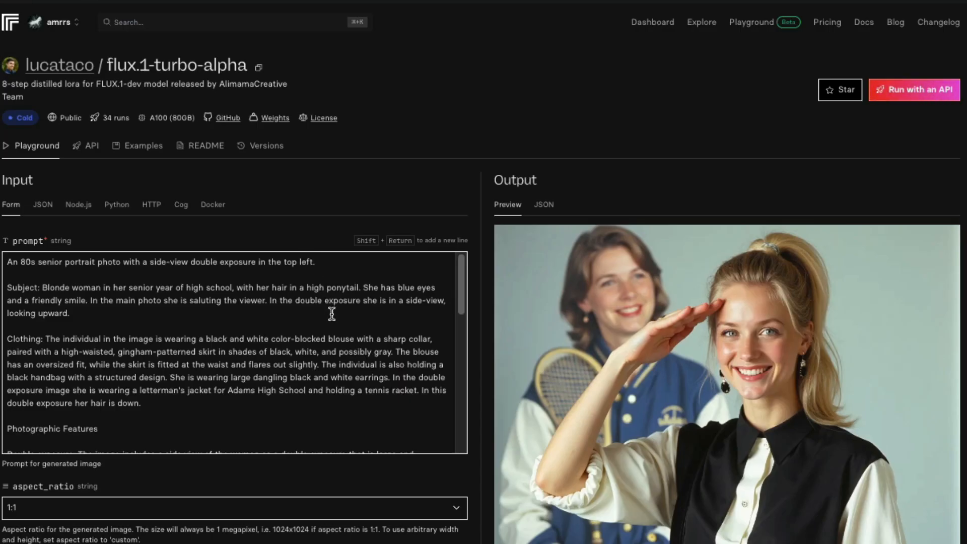
pyautogui.moveTo(763, 387)
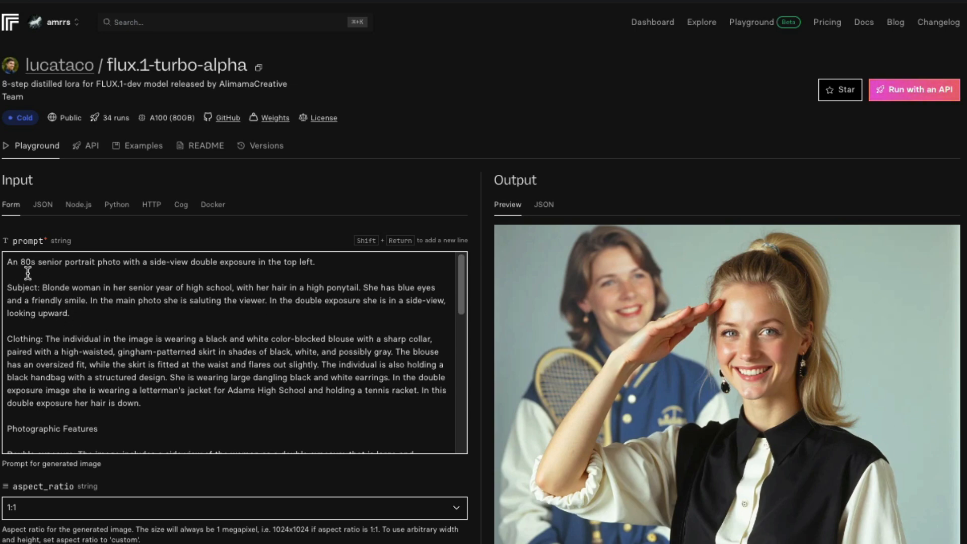
pyautogui.moveTo(173, 270)
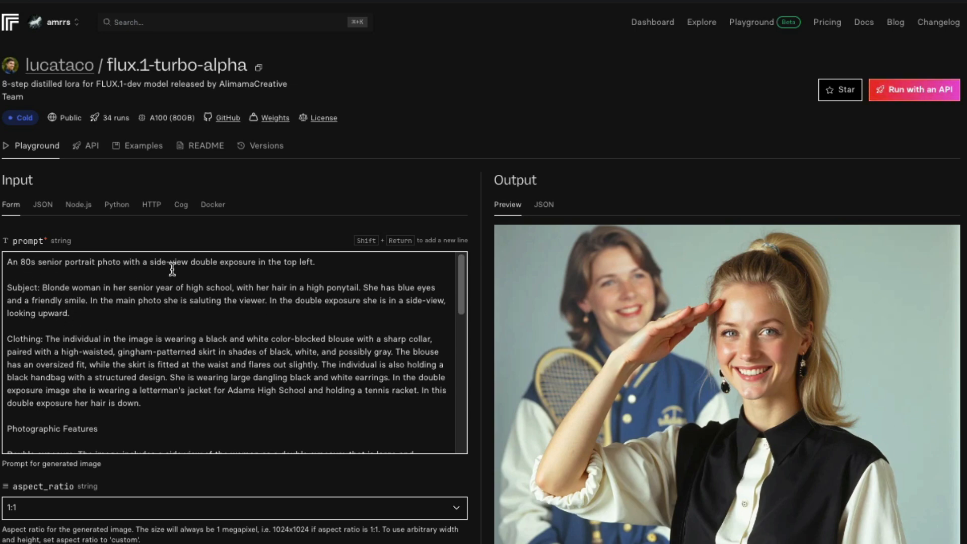
pyautogui.moveTo(673, 327)
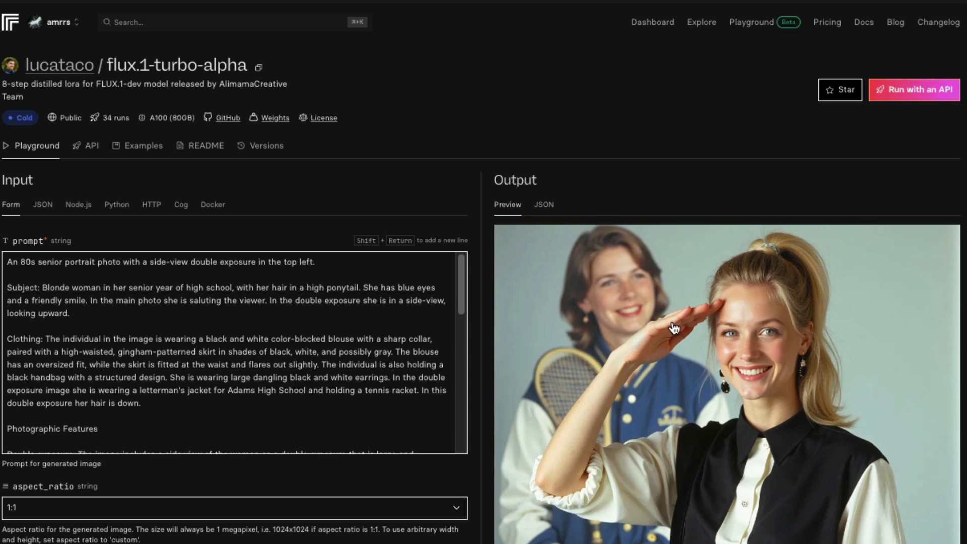
pyautogui.moveTo(879, 429)
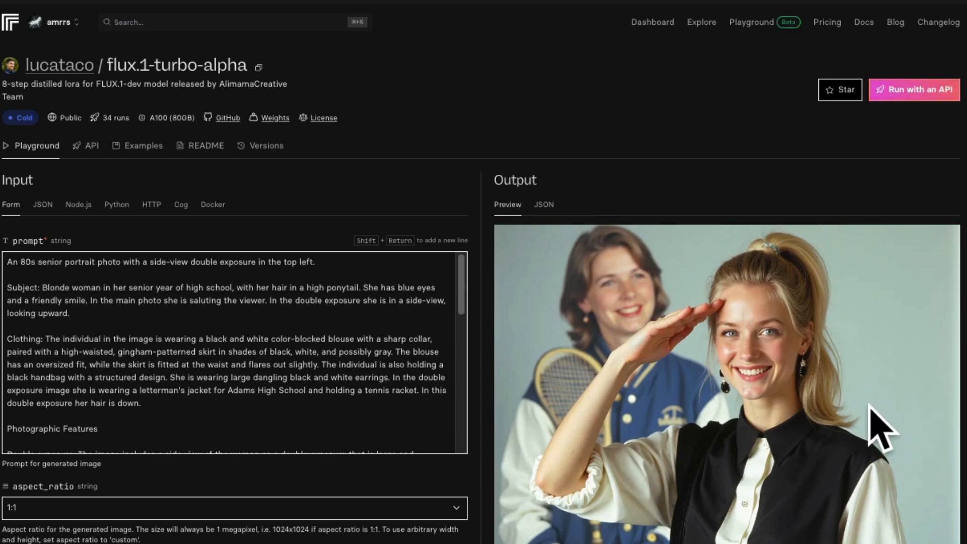
pyautogui.moveTo(642, 387)
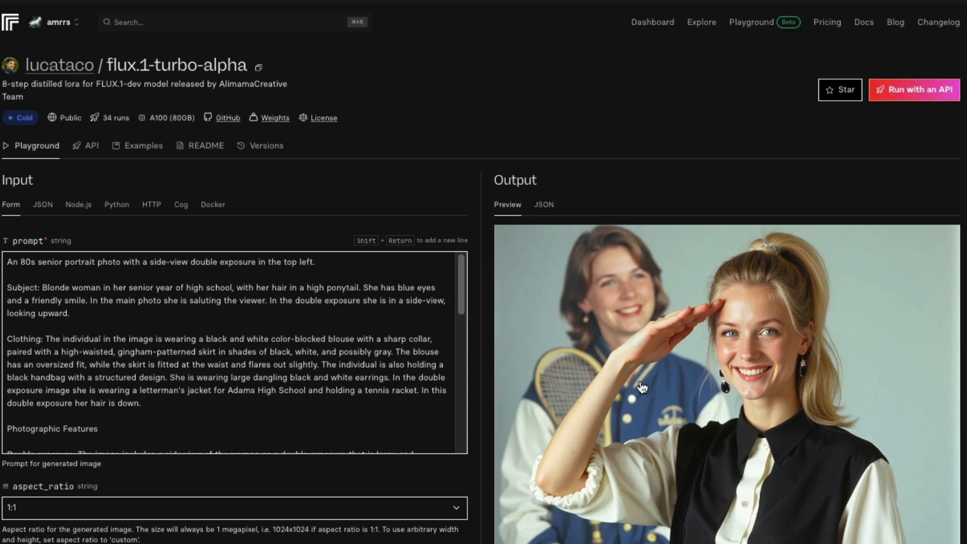
pyautogui.moveTo(628, 334)
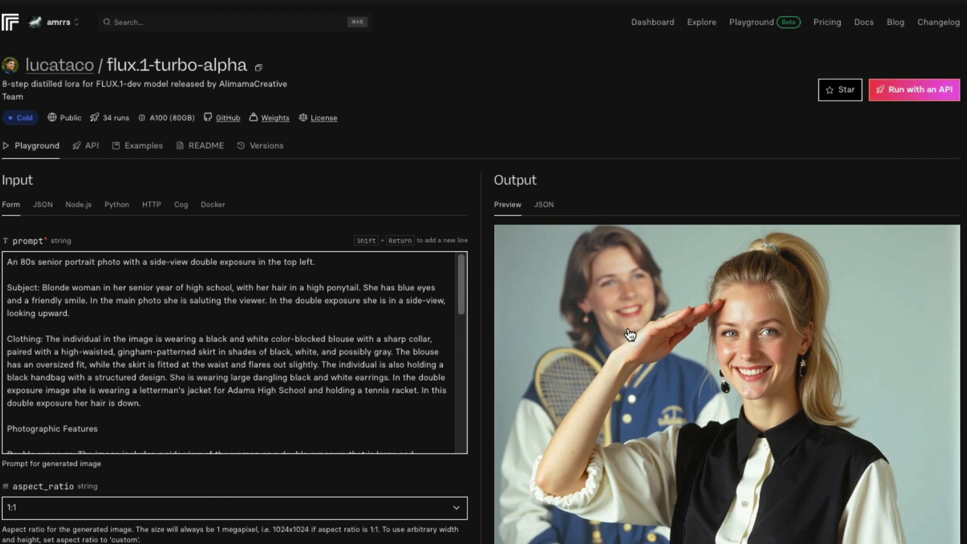
pyautogui.scroll(-3)
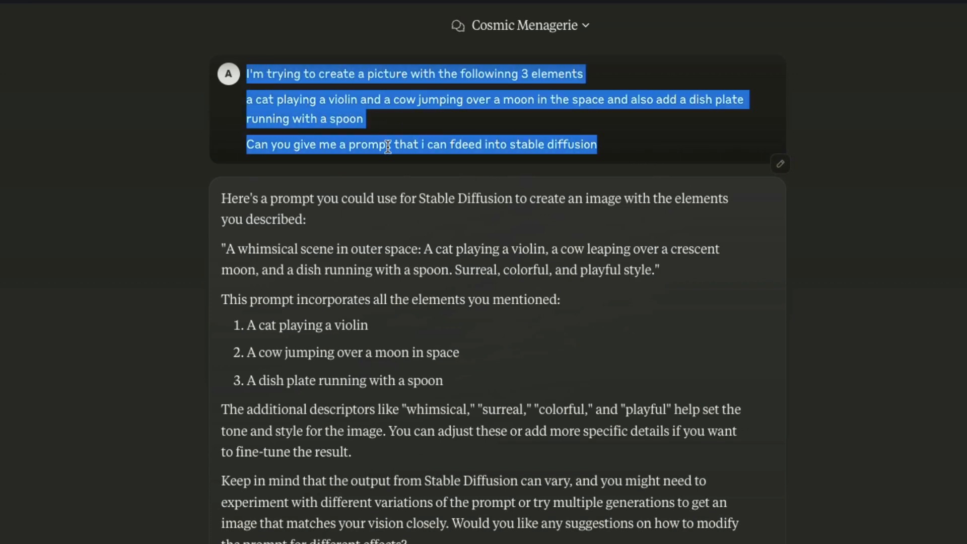
# Switch to the Claude conversation requesting a cat-violin, cow-over-moon image prompt.
pyautogui.click(402, 91)
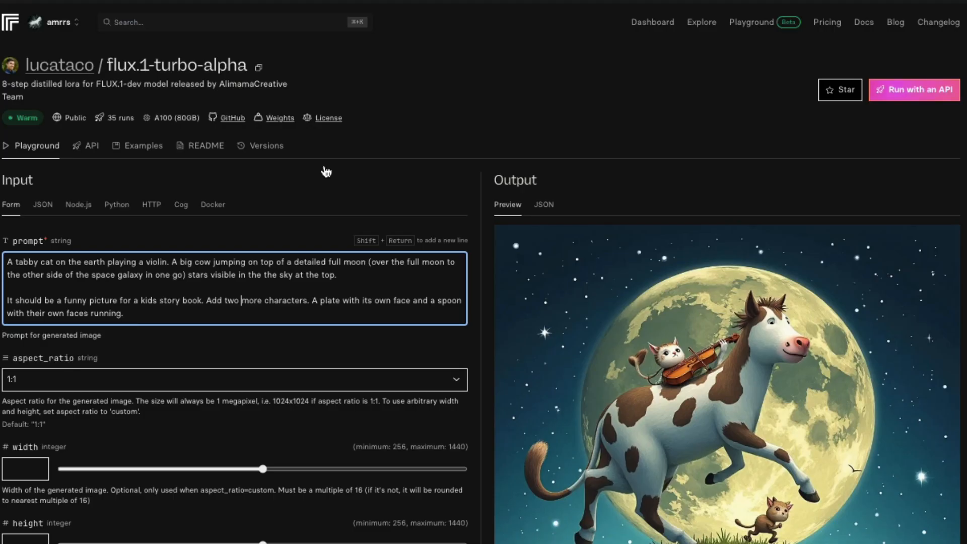
pyautogui.moveTo(893, 300)
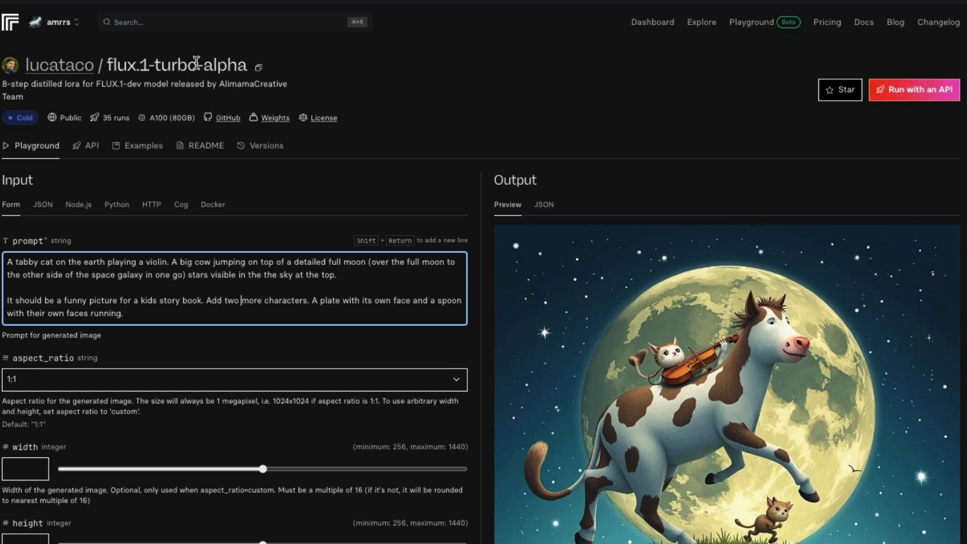
pyautogui.moveTo(175, 194)
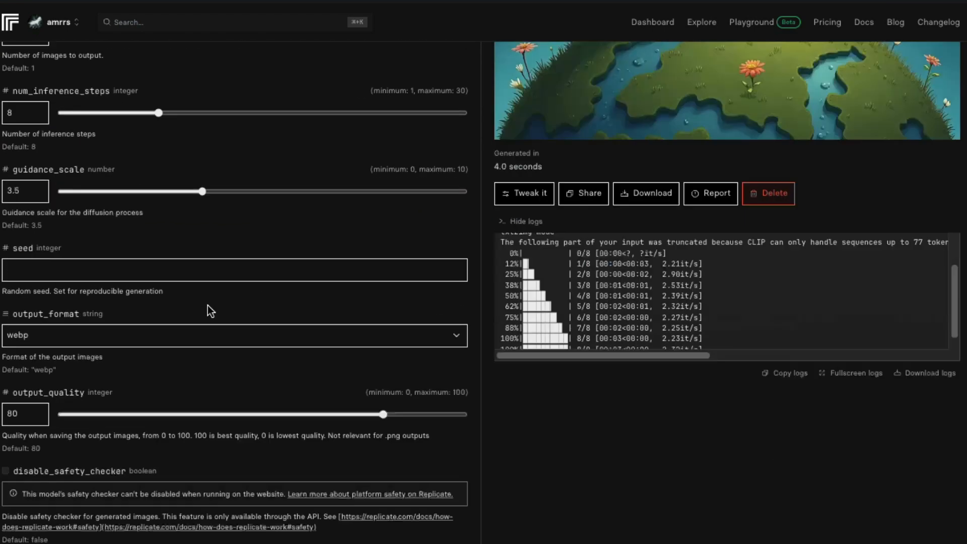
# Browse the playground settings and Examples, leaving the prompt field empty.
pyautogui.scroll(-3)
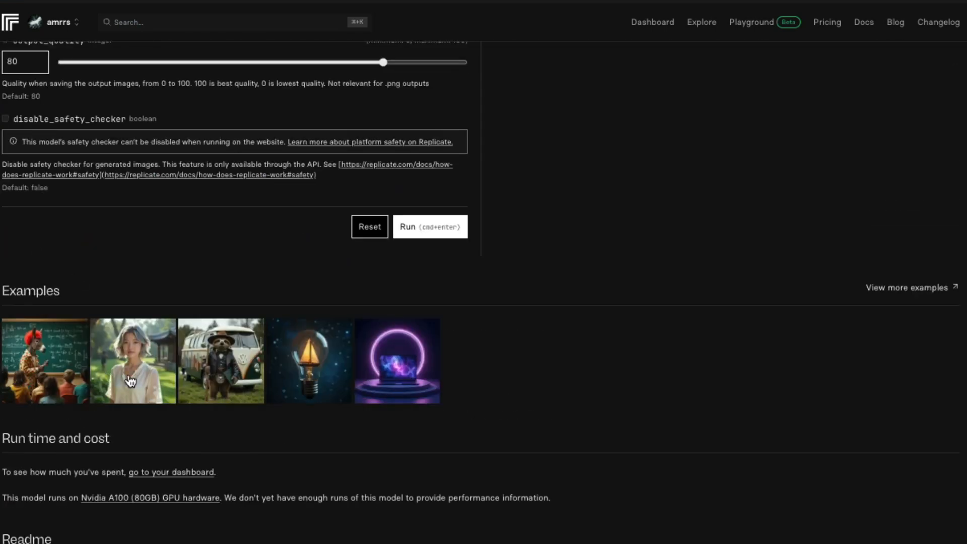
pyautogui.click(430, 227)
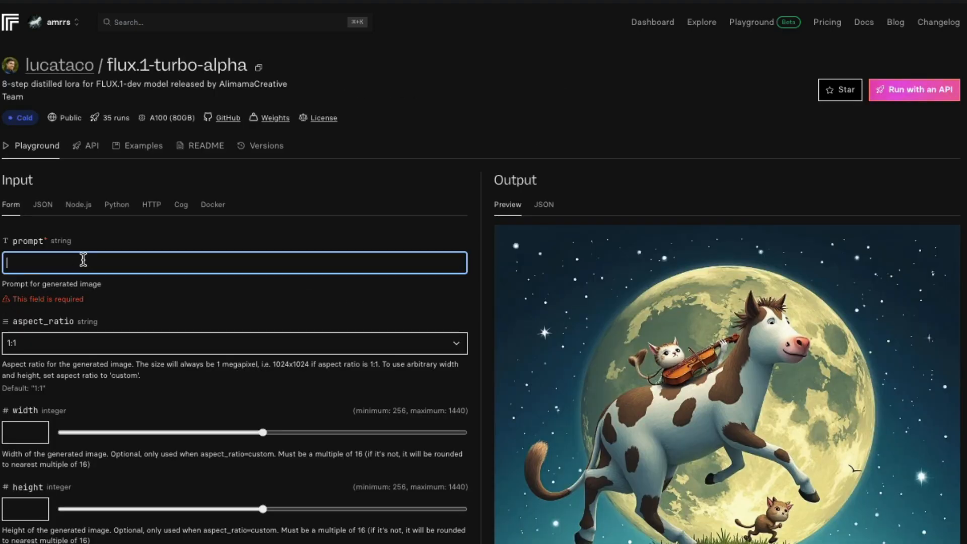
# Run the light-bulb sailboat prompt and show the logs of the booting run.
pyautogui.scroll(-3)
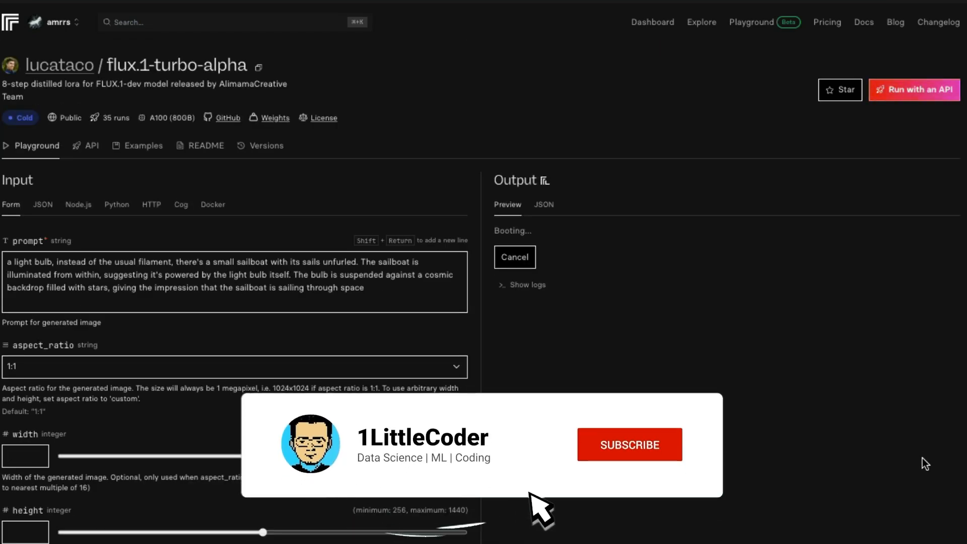
pyautogui.click(629, 444)
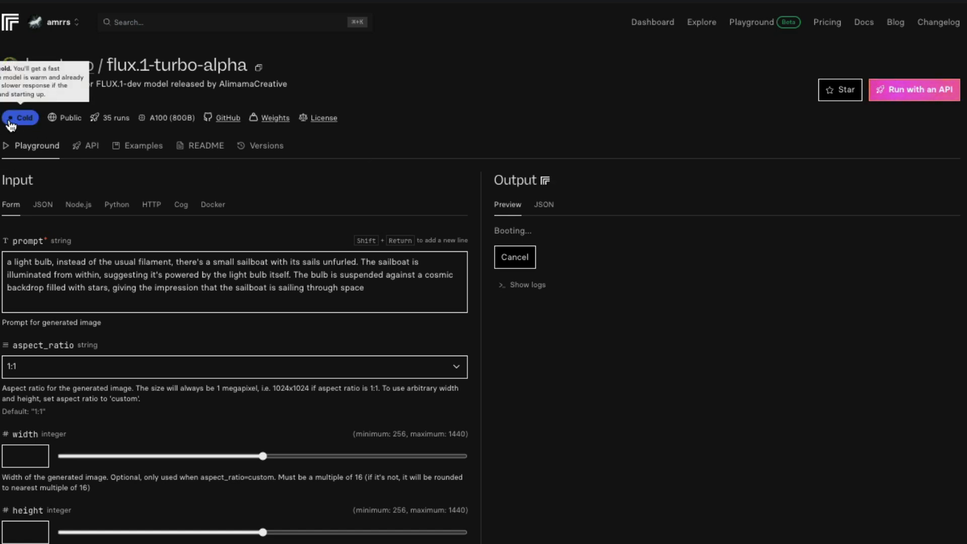
pyautogui.click(521, 284)
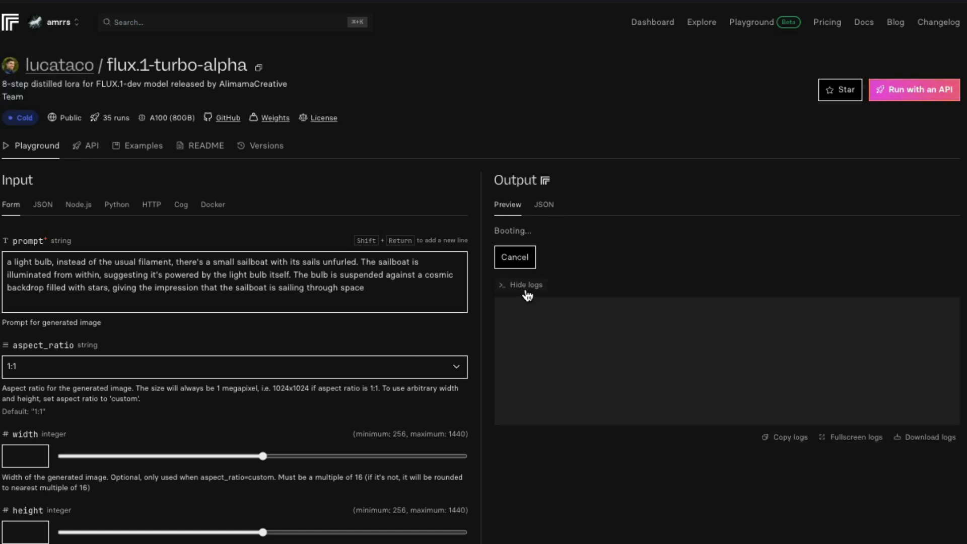
pyautogui.moveTo(778, 282)
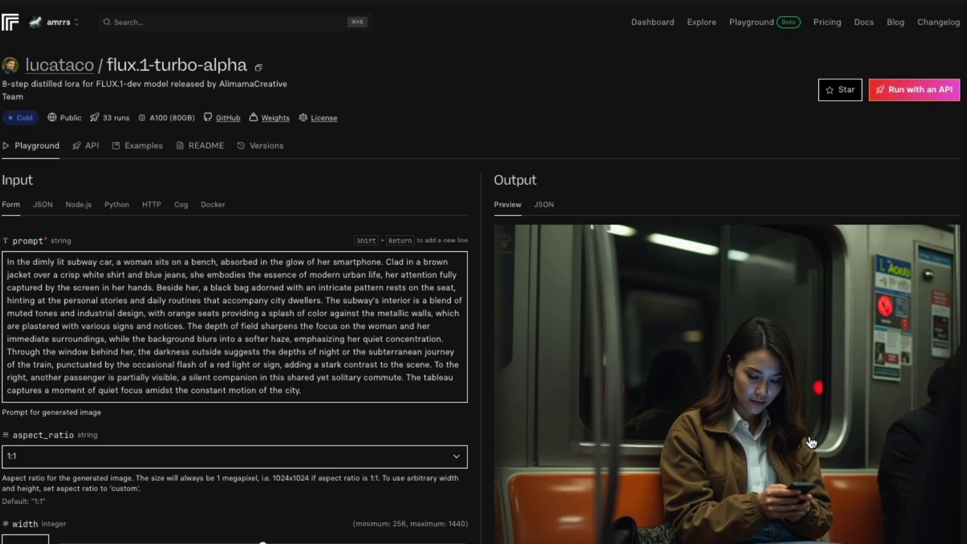
pyautogui.moveTo(727, 494)
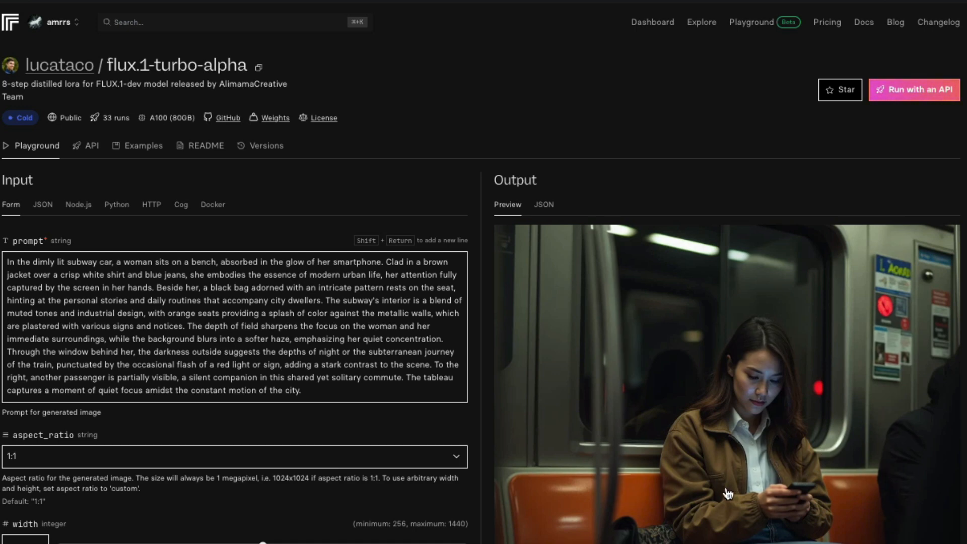
pyautogui.moveTo(738, 482)
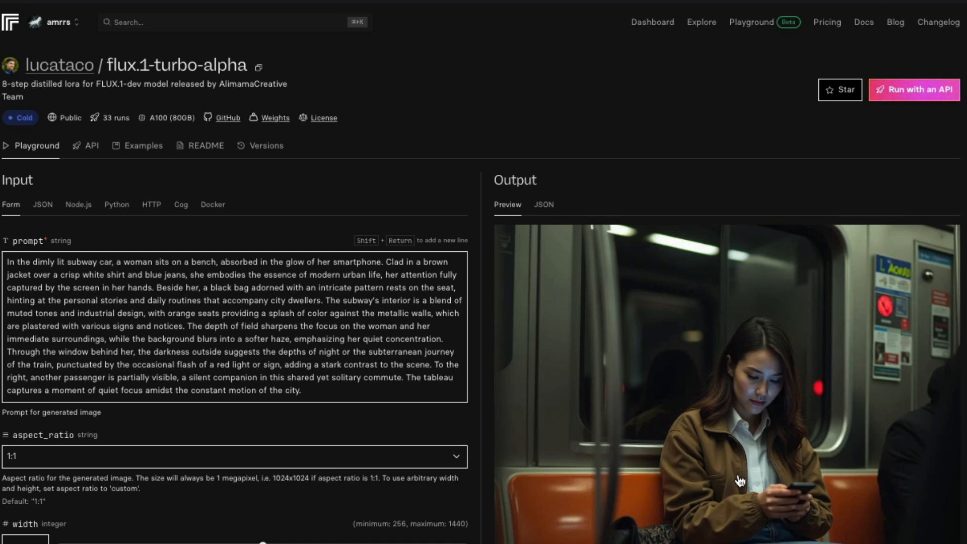
pyautogui.moveTo(822, 537)
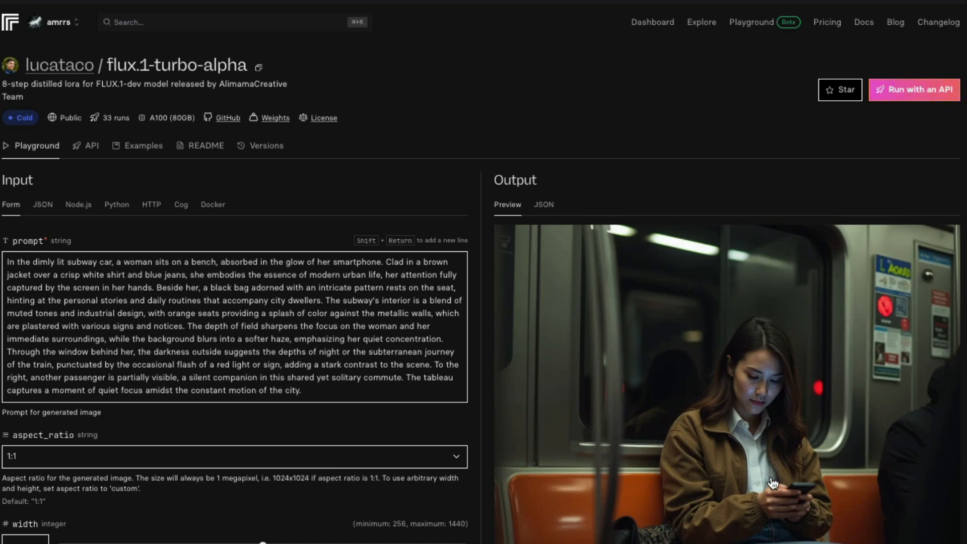
pyautogui.moveTo(777, 348)
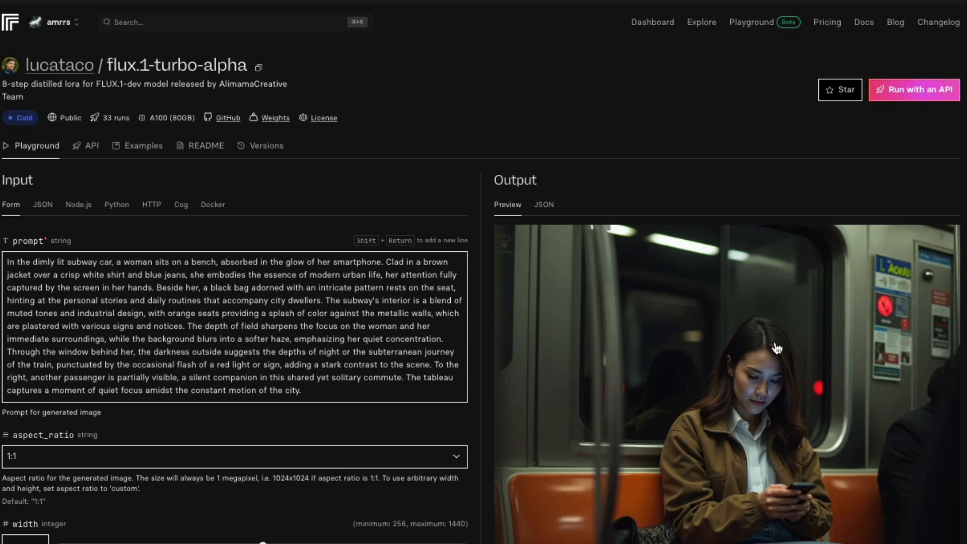
pyautogui.moveTo(782, 395)
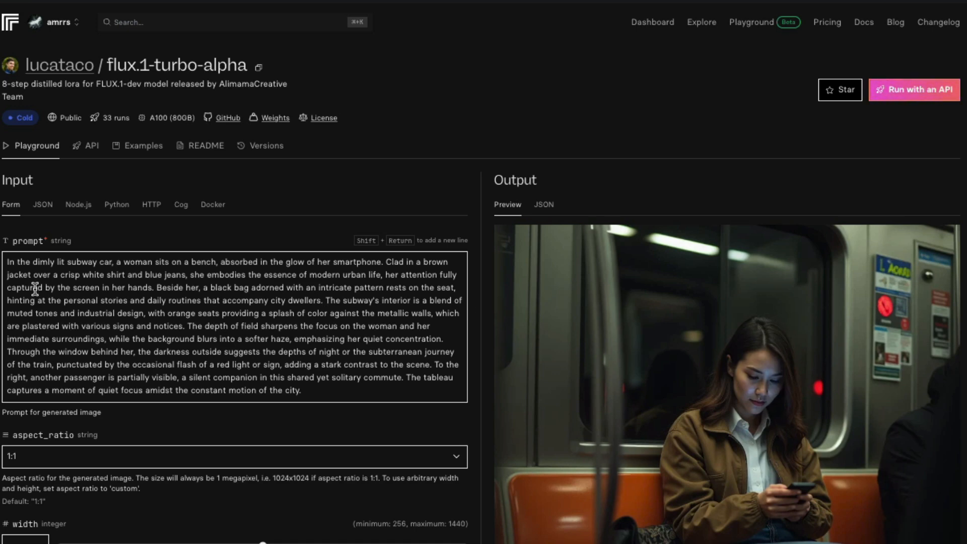
pyautogui.moveTo(692, 459)
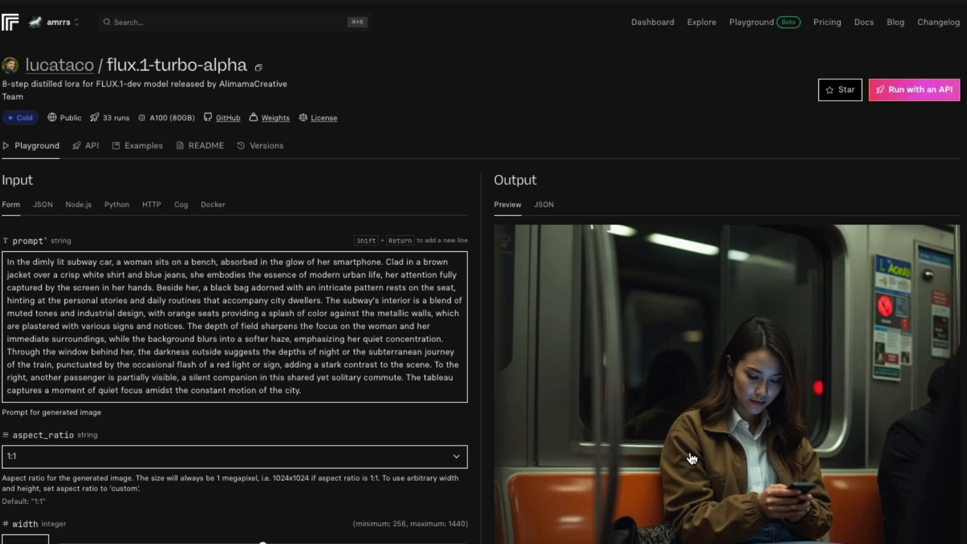
pyautogui.moveTo(785, 445)
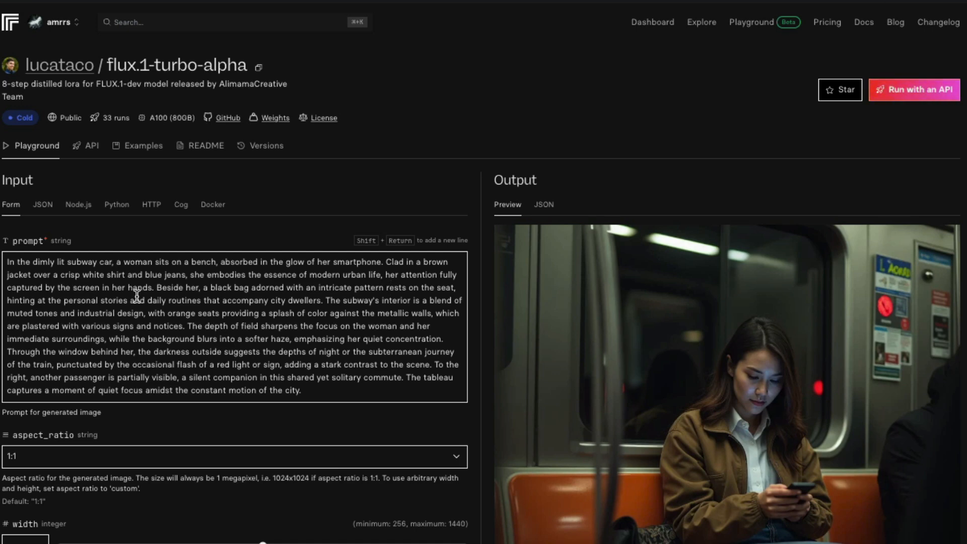
pyautogui.moveTo(295, 299)
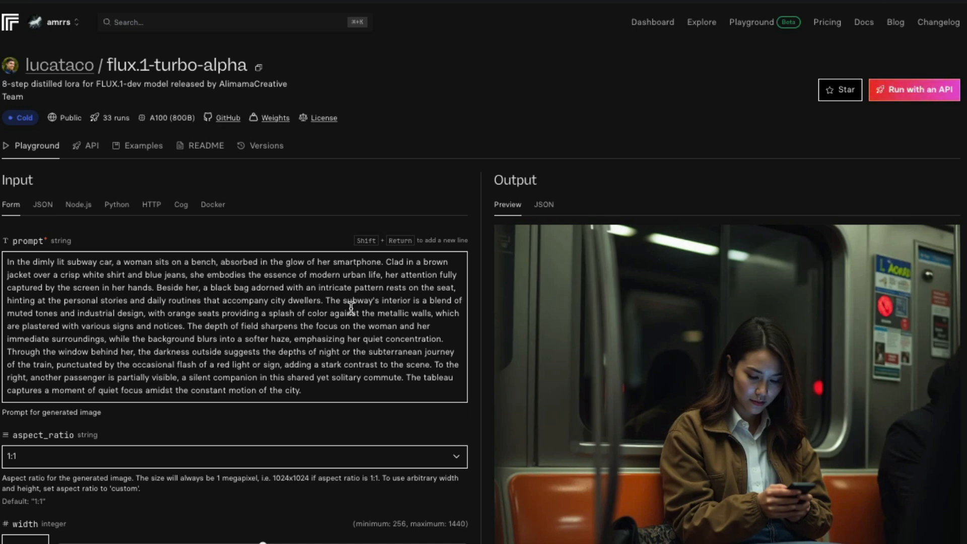
pyautogui.moveTo(622, 465)
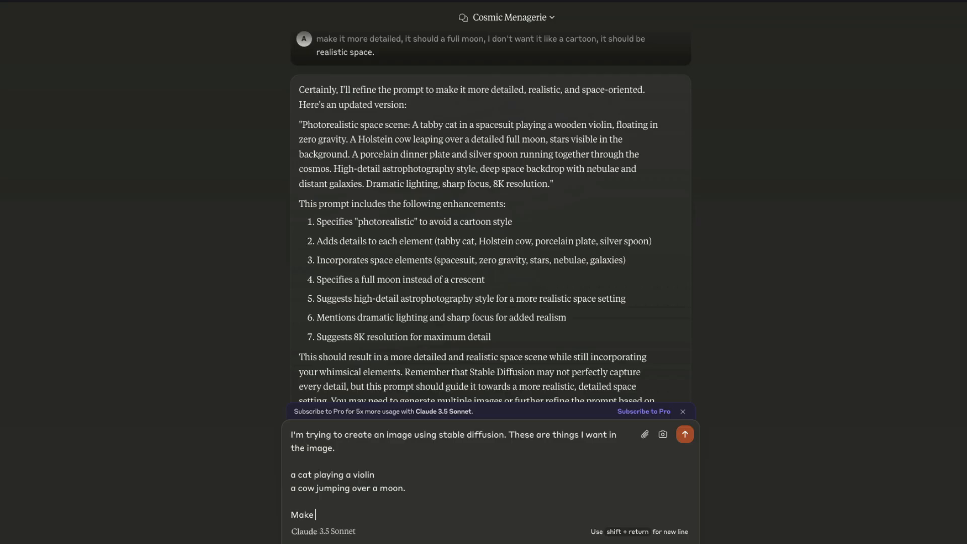
# Ask Claude for a kids' storybook cover prompt with a cat playing violin and a cow jumping over a full moon.
pyautogui.write('it a full mo')
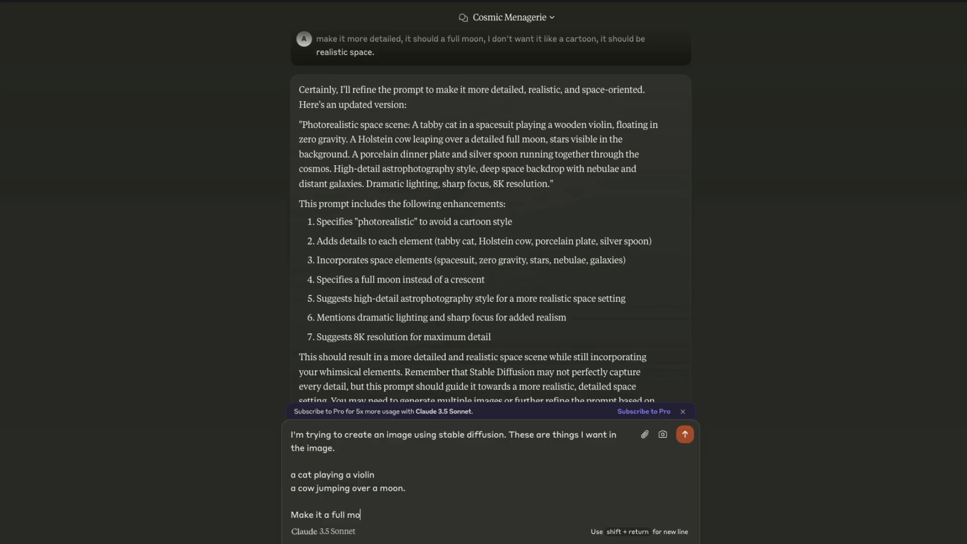
pyautogui.write('on!')
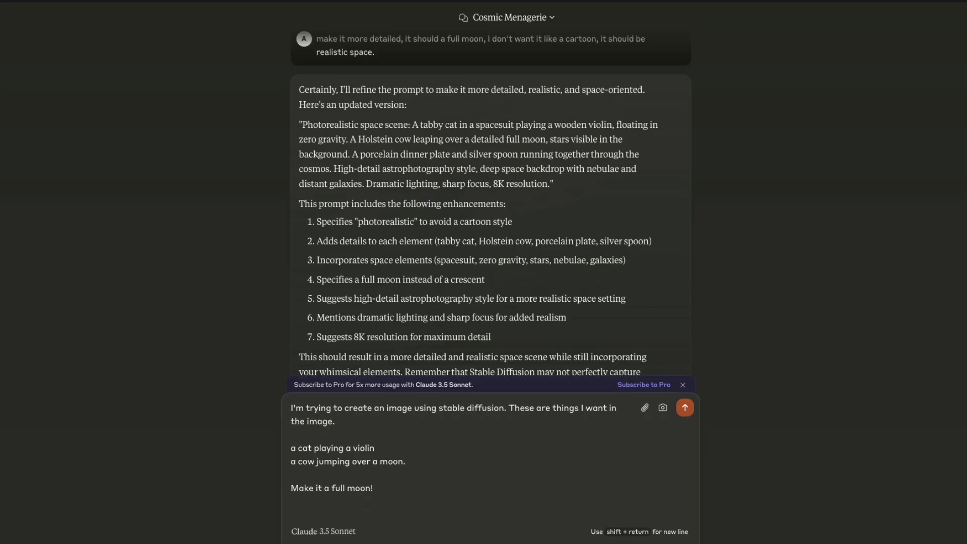
pyautogui.write('THis is a cover for kids sto')
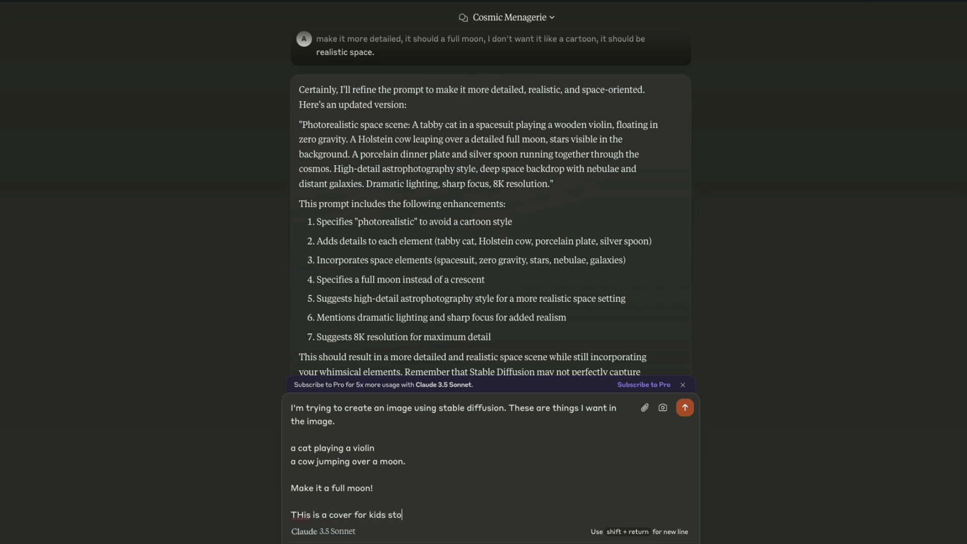
pyautogui.click(684, 408)
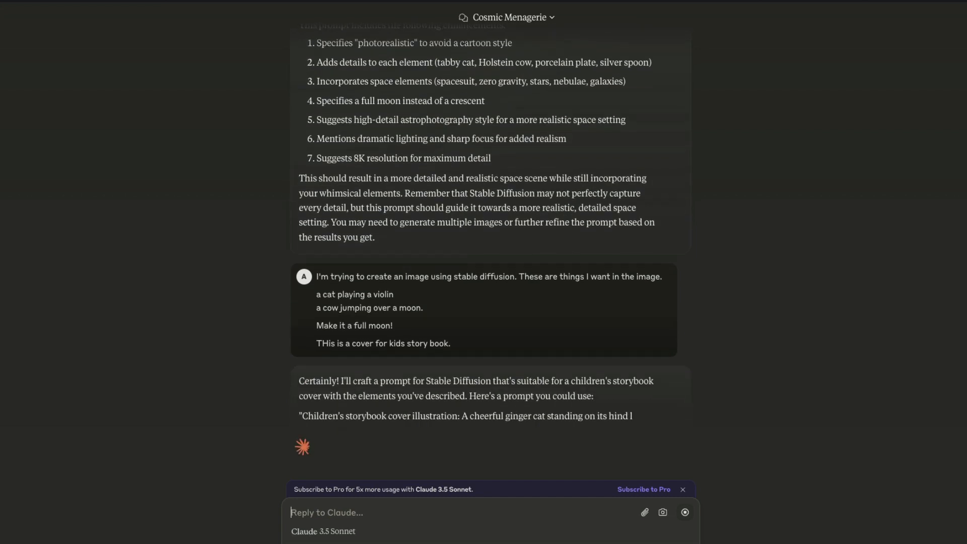
# Select Claude's suggested storybook-cover prompt for copying.
pyautogui.scroll(-3)
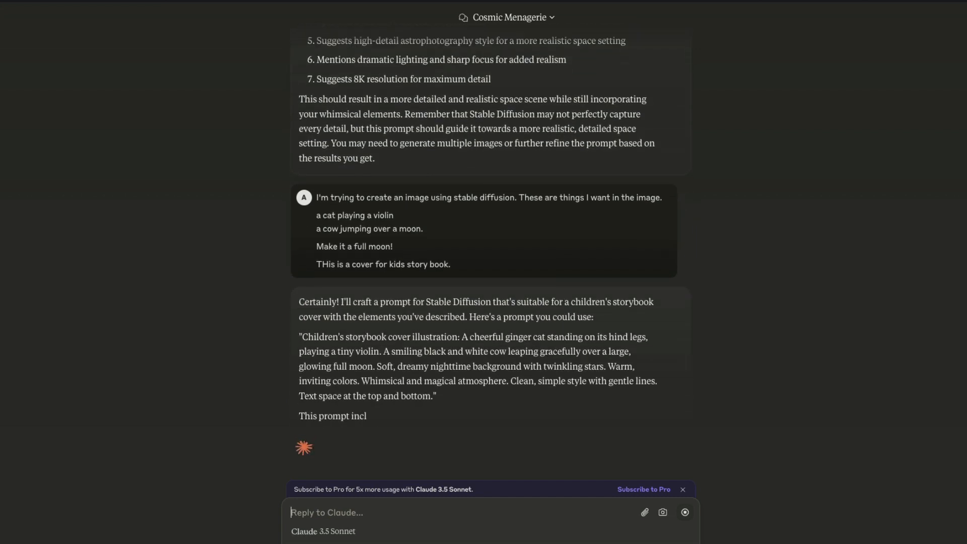
pyautogui.scroll(-3)
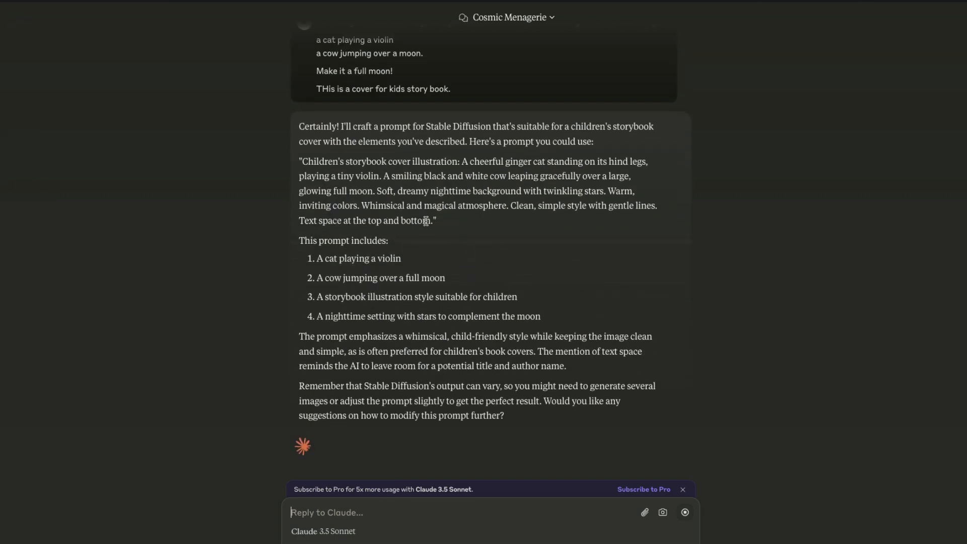
pyautogui.moveTo(300, 161); pyautogui.dragTo(435, 220)
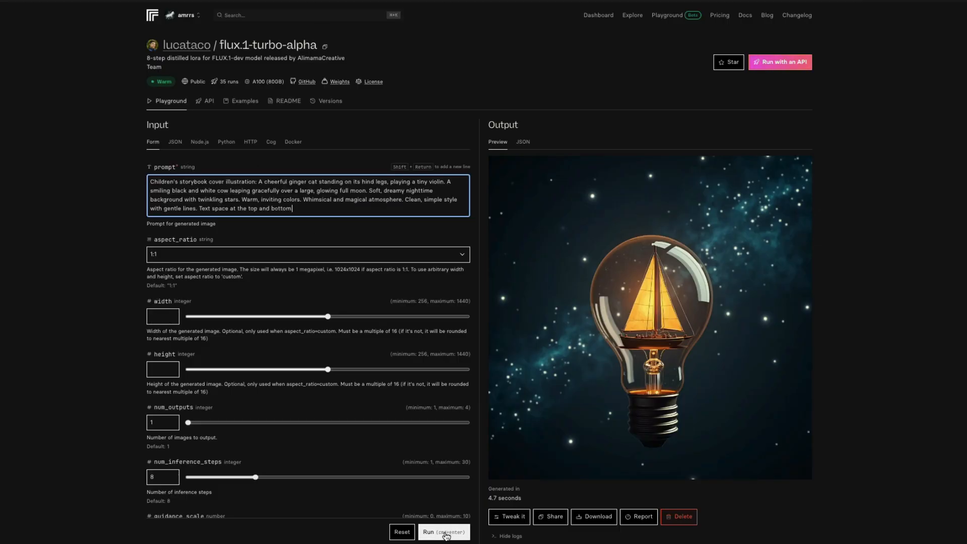
# Run the storybook prompt to generate the ginger cat with violin and cow over the moon.
pyautogui.click(443, 532)
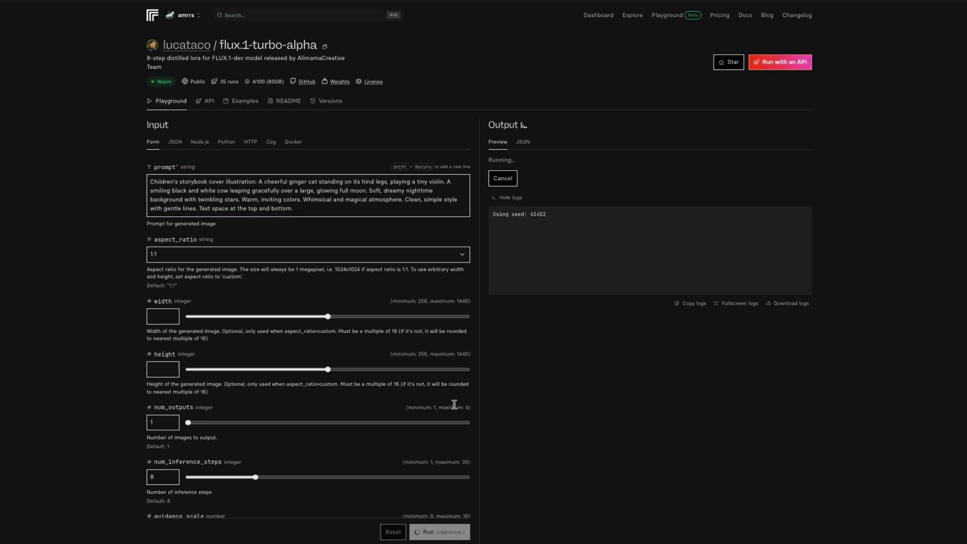
pyautogui.moveTo(509, 217)
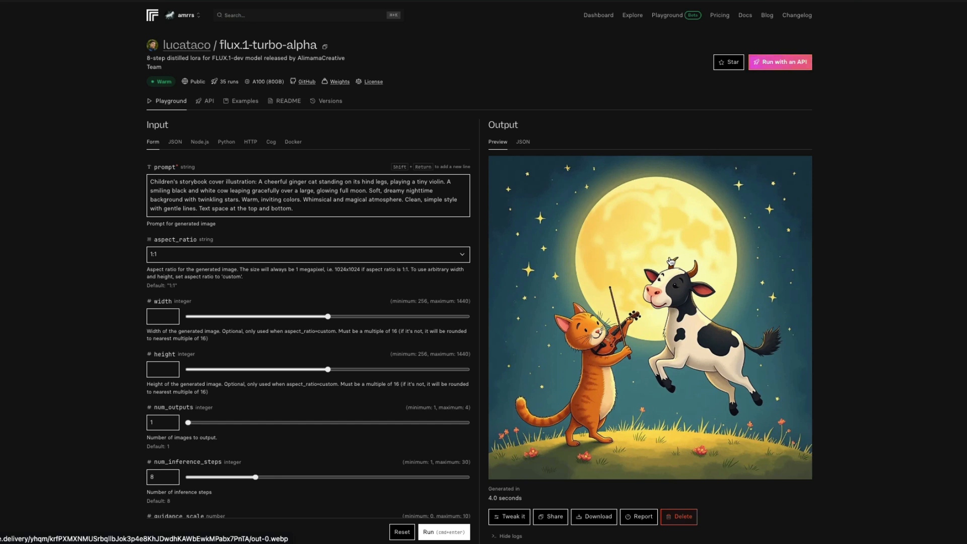
# Extend the prompt with neon glowing pink text saying "Violin" and regenerate the image.
pyautogui.click(295, 208)
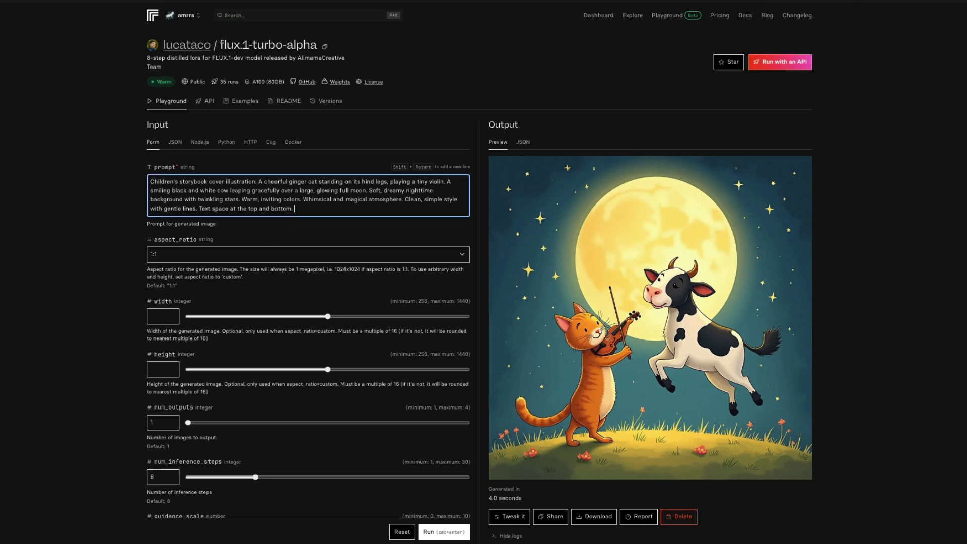
pyautogui.write('Add a neon g')
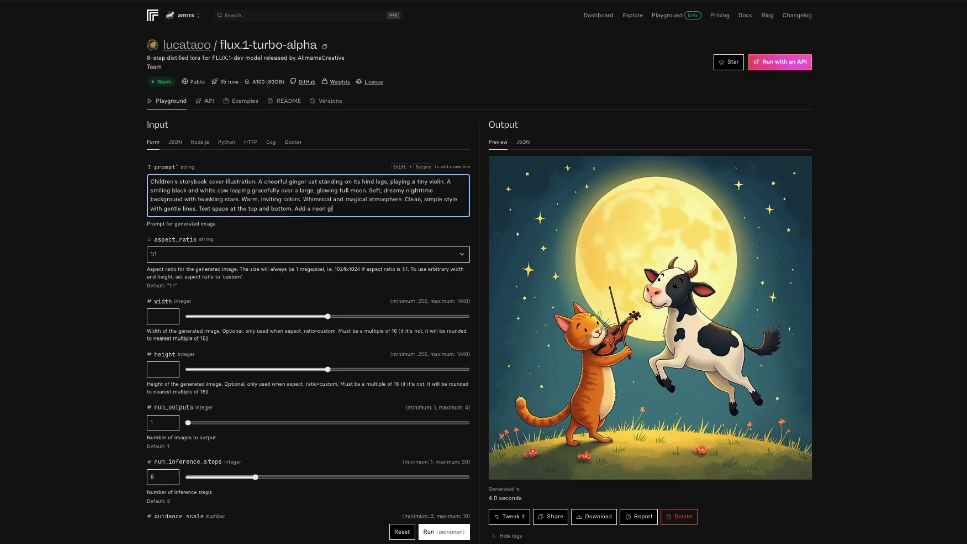
pyautogui.write('lowing text')
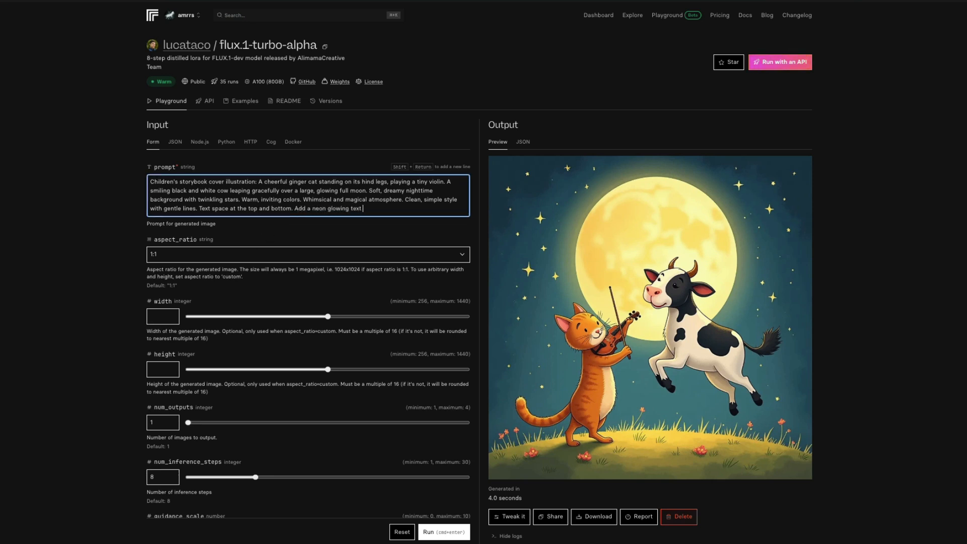
pyautogui.write('in beautiful p')
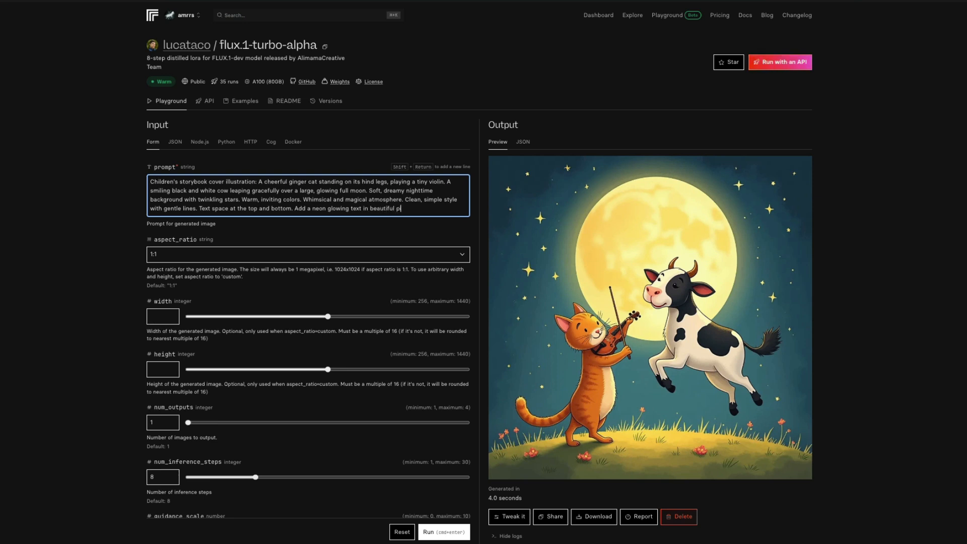
pyautogui.write('nk that says')
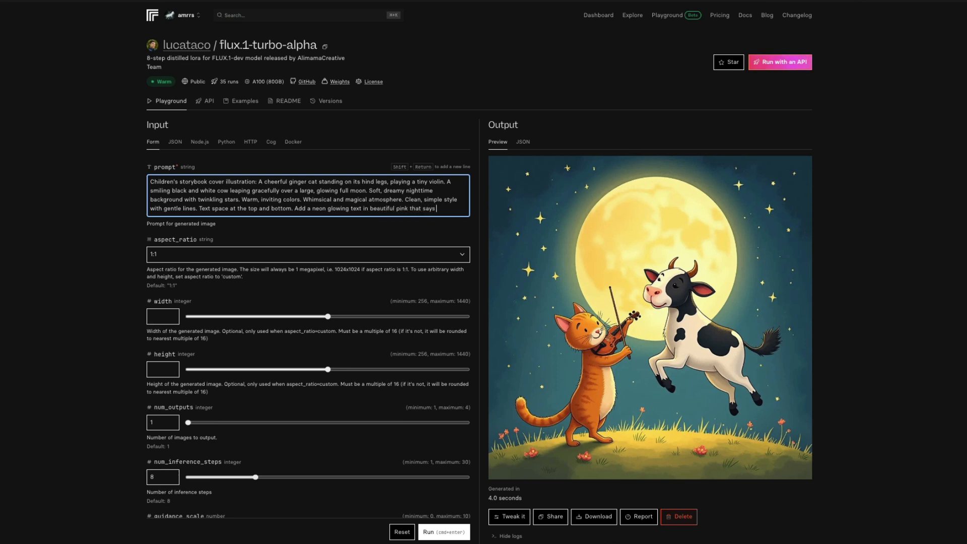
pyautogui.write('"Violin')
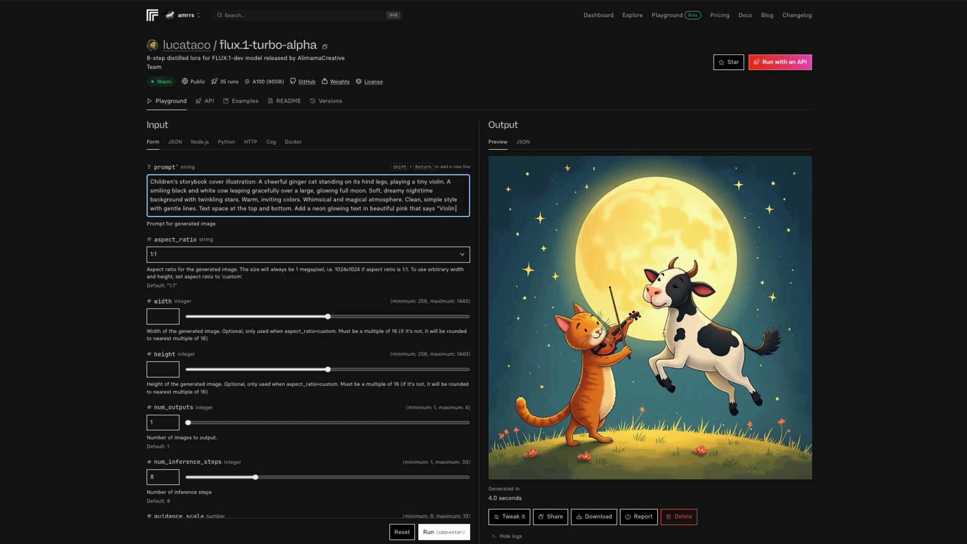
pyautogui.click(444, 532)
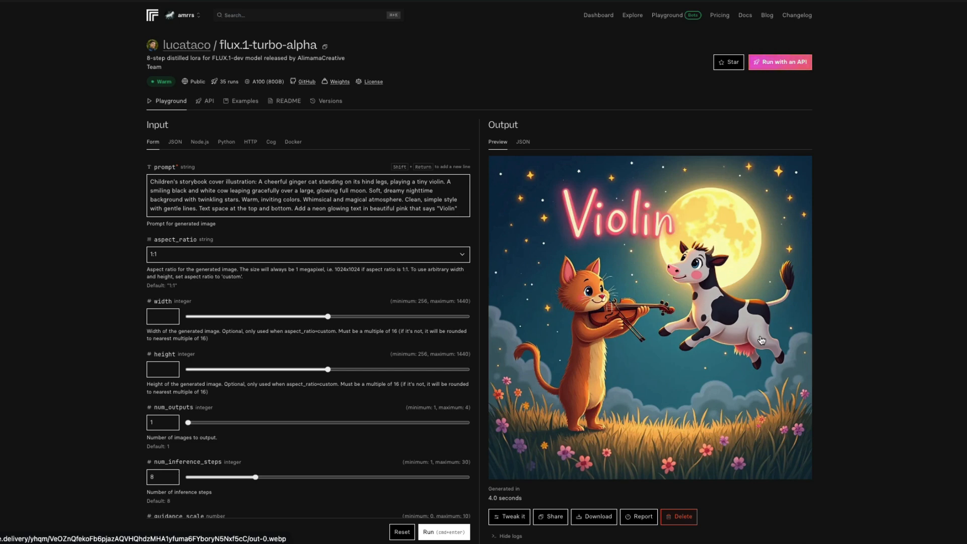
pyautogui.moveTo(757, 331)
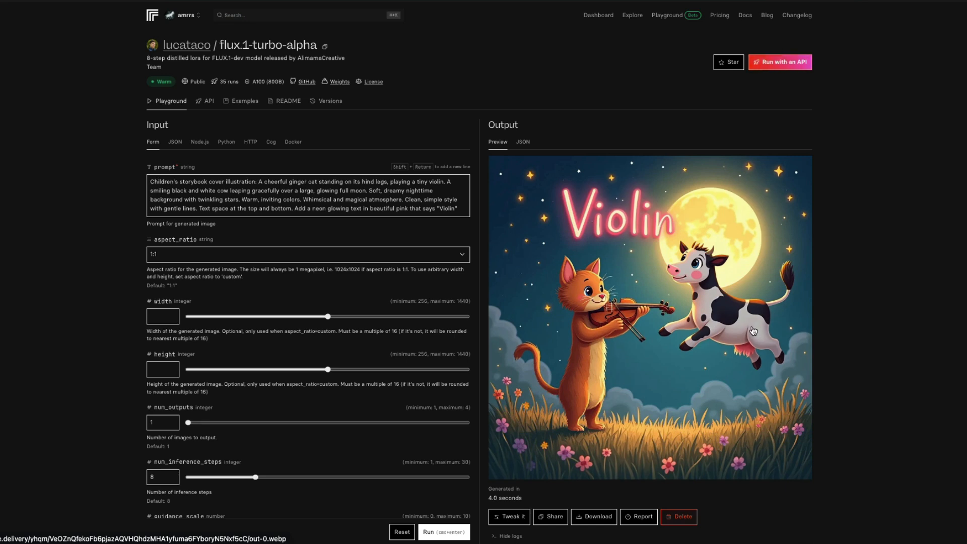
pyautogui.moveTo(778, 325)
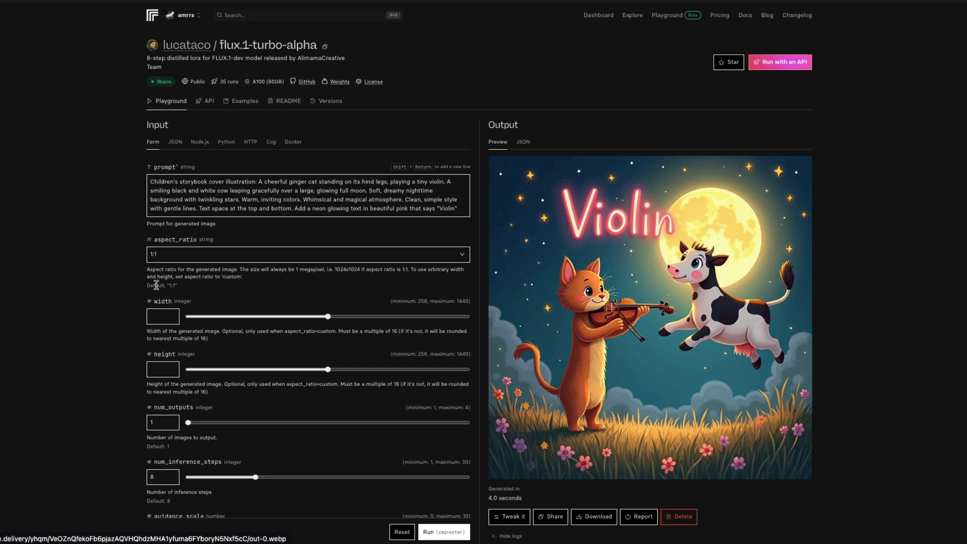
# Set aspect_ratio to 16:9 and generate a widescreen cat-and-cow image.
pyautogui.click(307, 254)
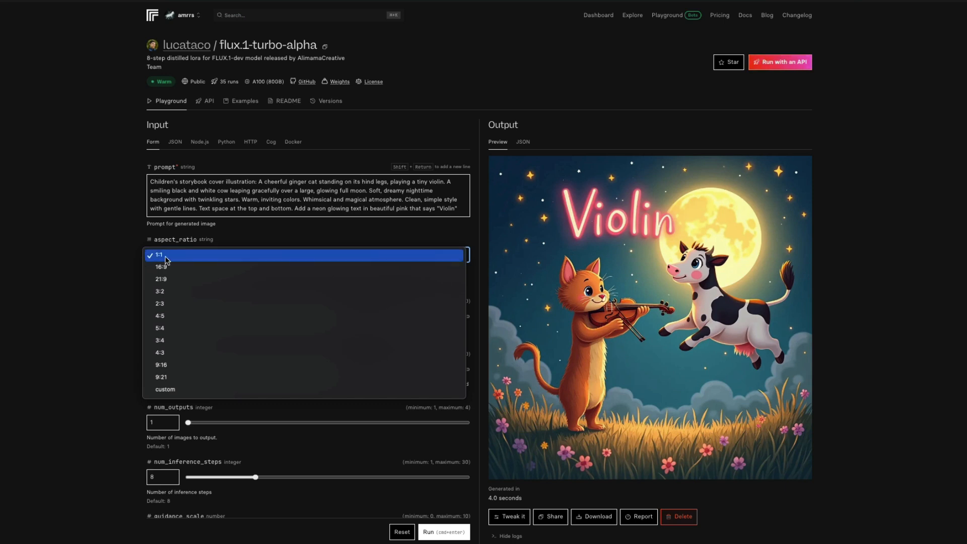
pyautogui.moveTo(161, 267)
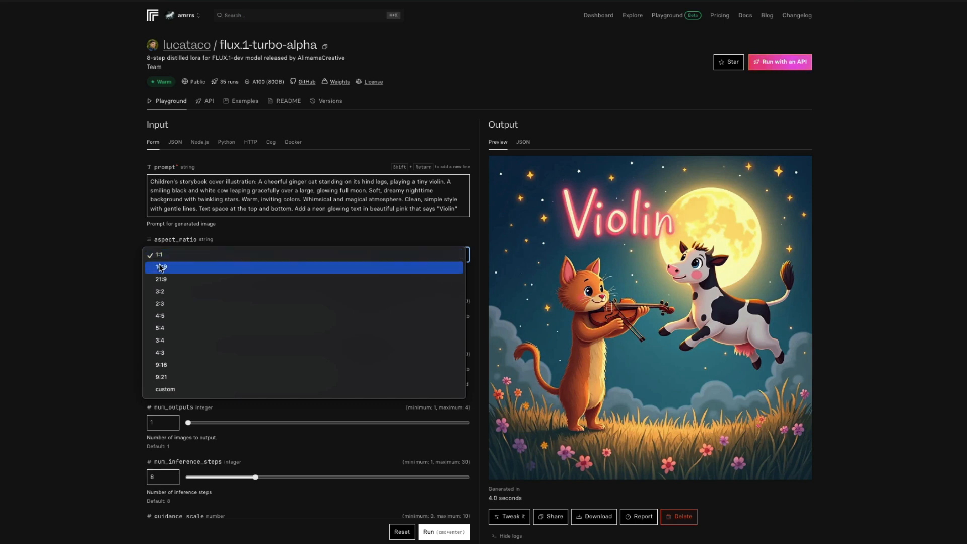
pyautogui.click(162, 266)
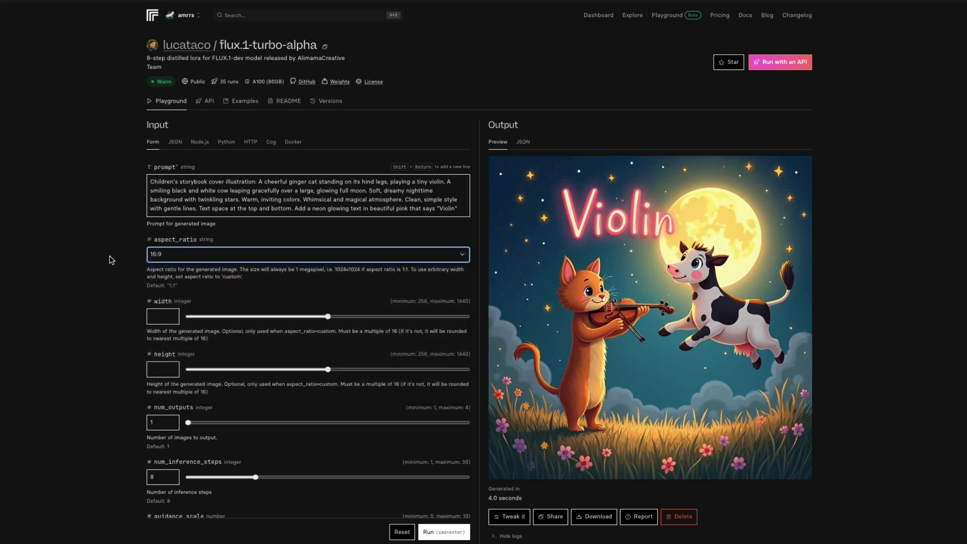
pyautogui.click(443, 532)
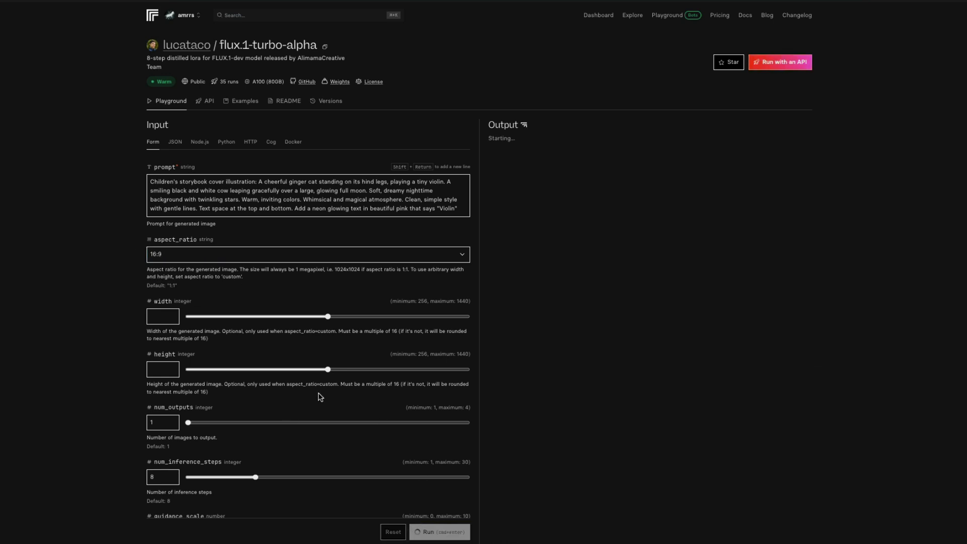
pyautogui.click(308, 254)
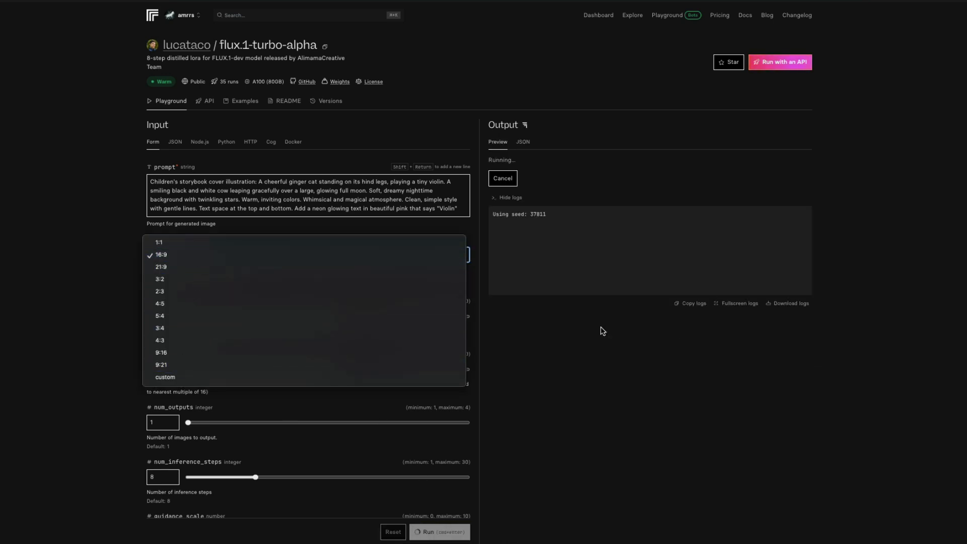
pyautogui.click(161, 255)
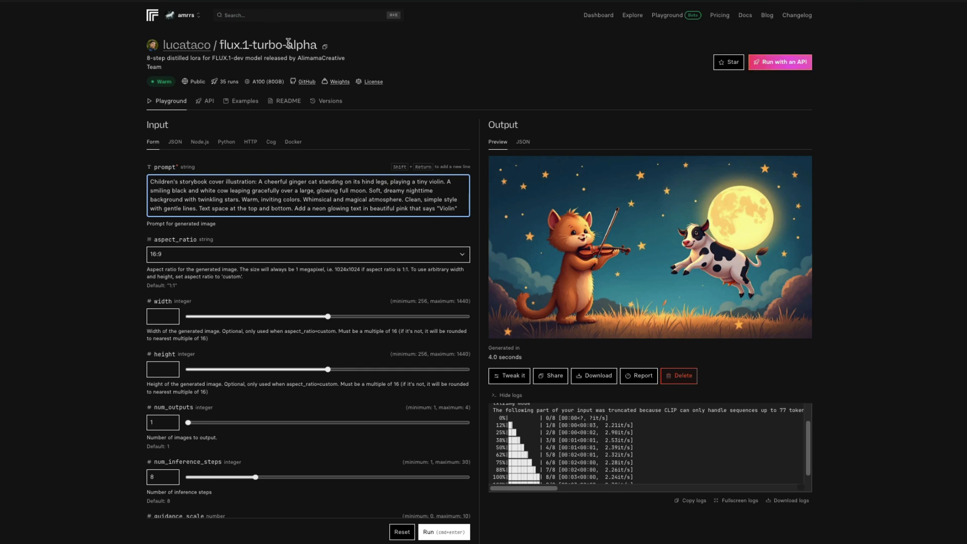
pyautogui.moveTo(425, 60)
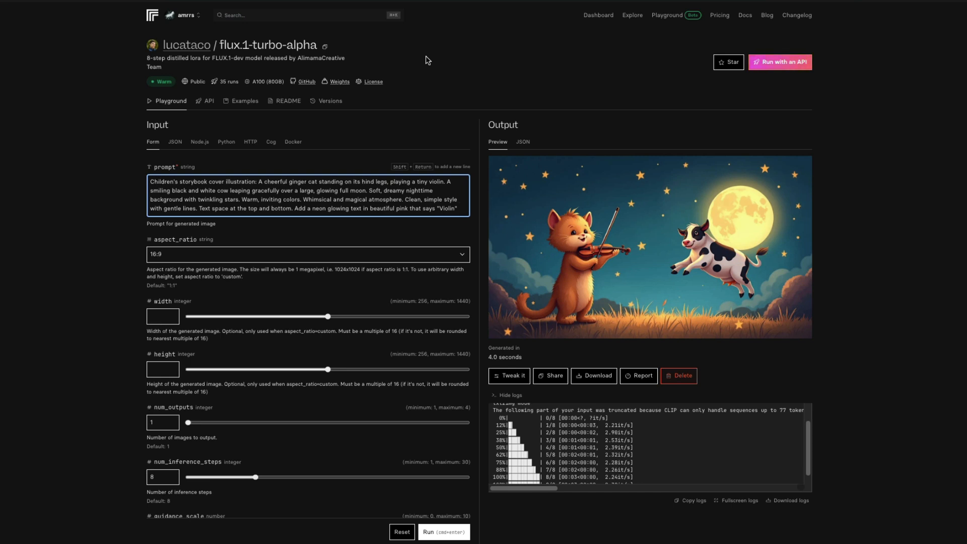
pyautogui.moveTo(780, 61)
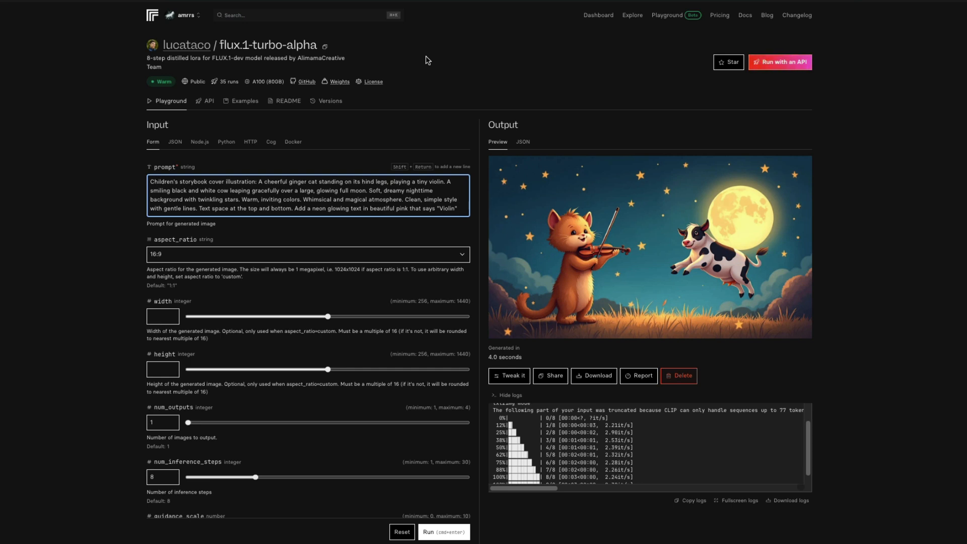
pyautogui.moveTo(780, 61)
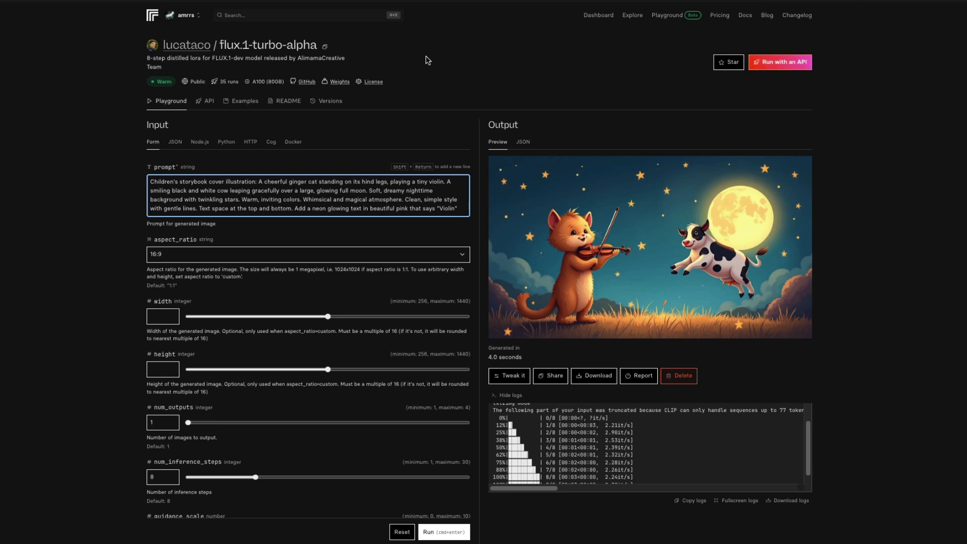
pyautogui.moveTo(780, 61)
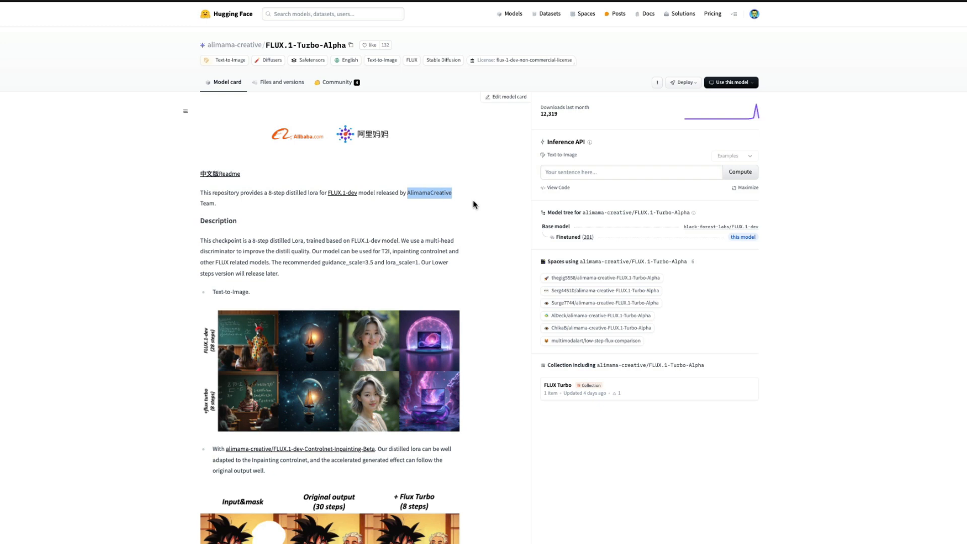
pyautogui.moveTo(349, 213)
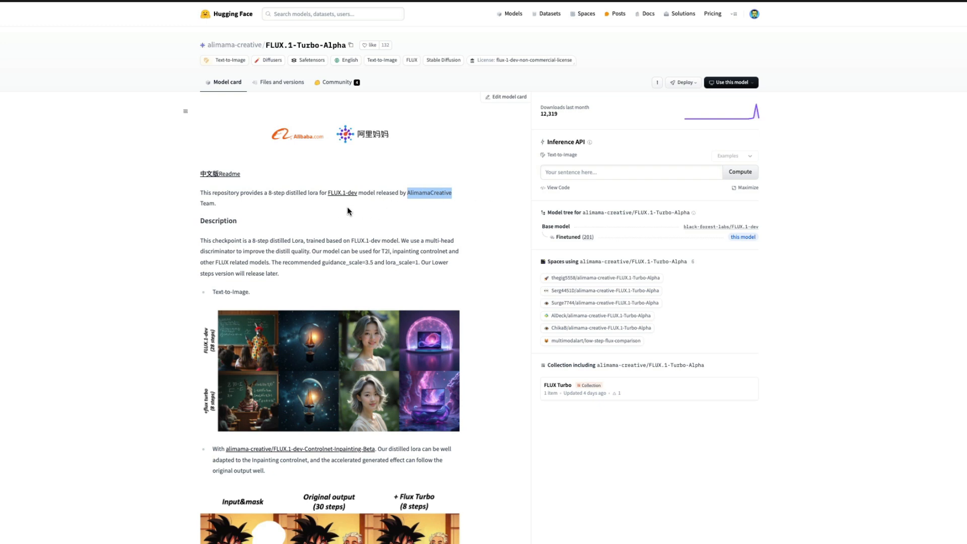
pyautogui.moveTo(351, 204)
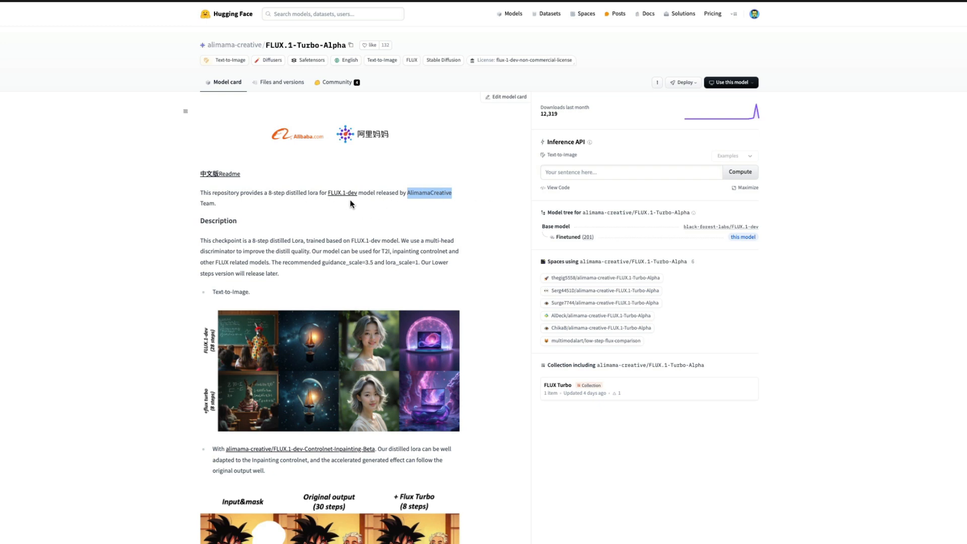
pyautogui.moveTo(251, 239)
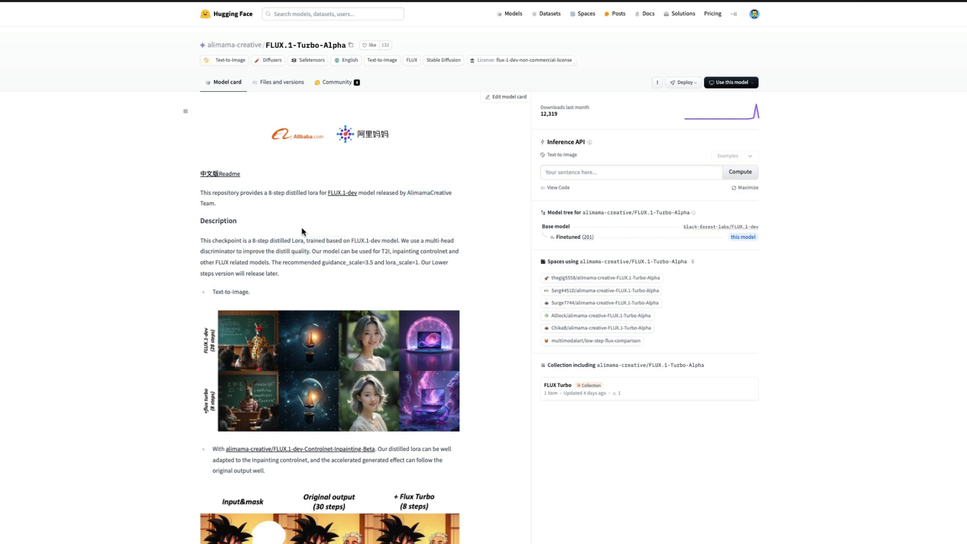
pyautogui.moveTo(540, 75)
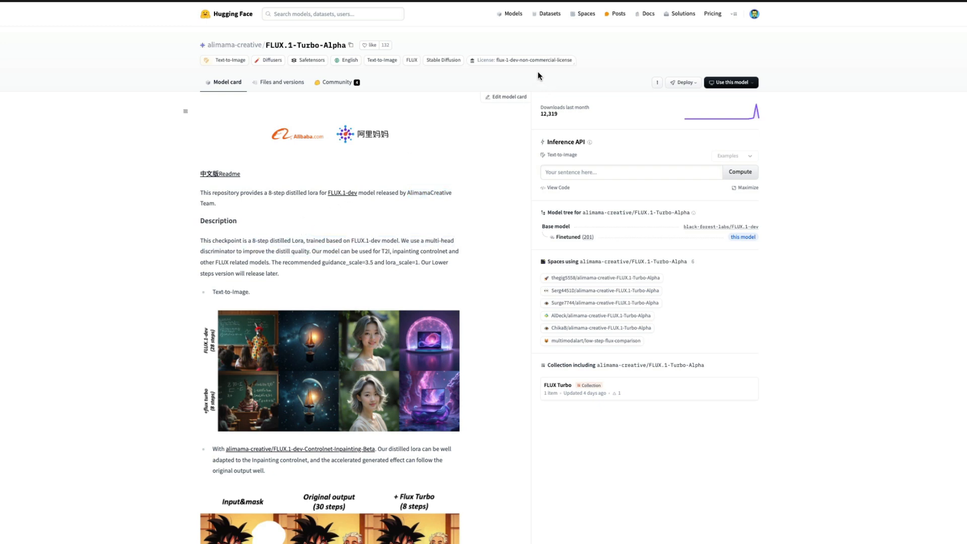
pyautogui.moveTo(465, 256)
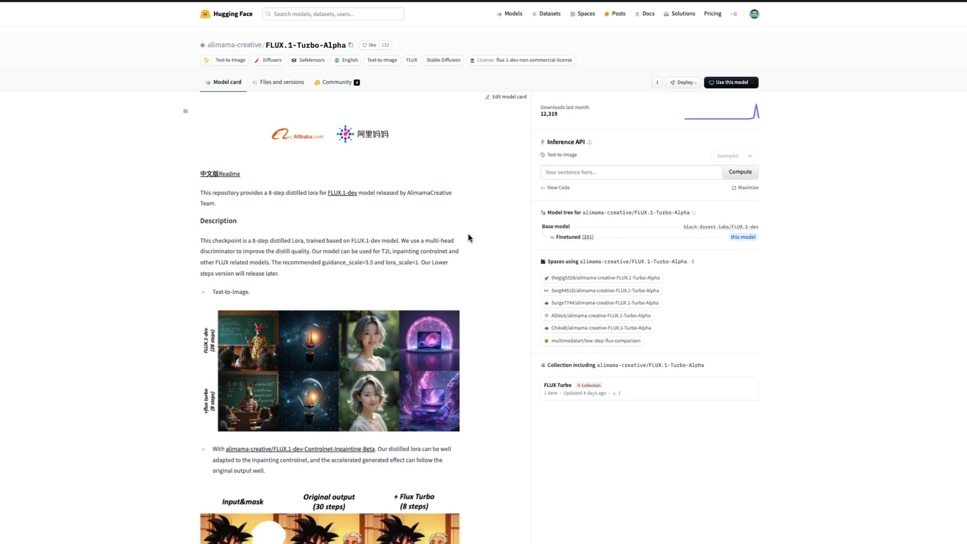
pyautogui.moveTo(470, 224)
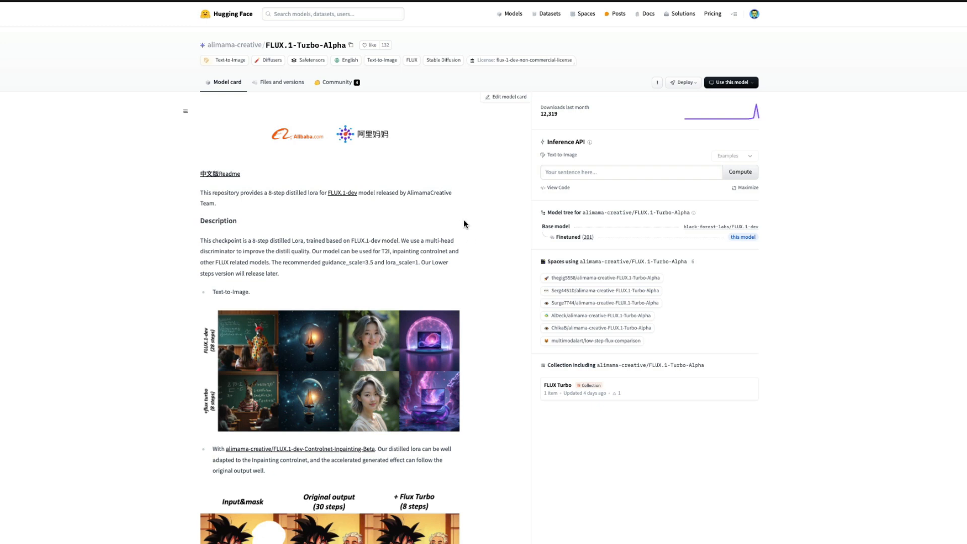
pyautogui.moveTo(499, 177)
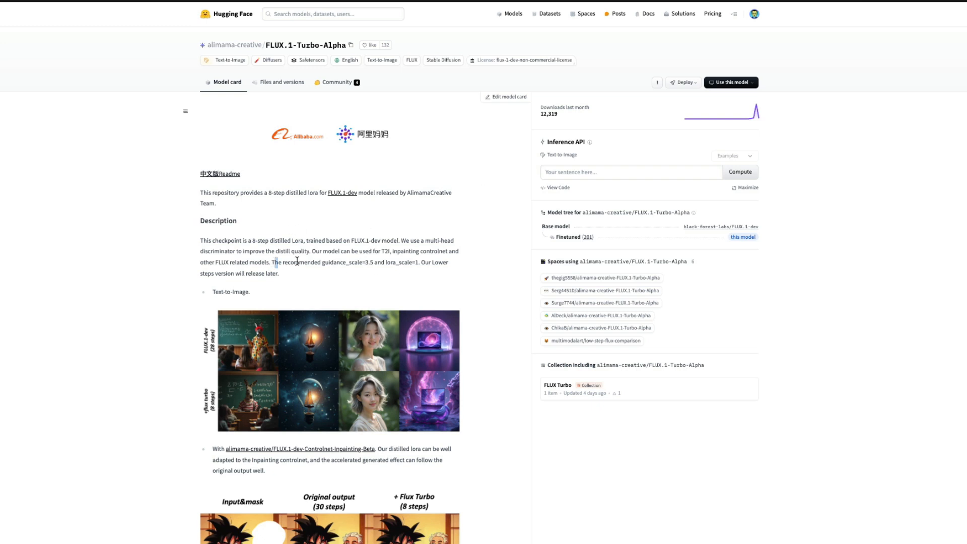
# Scroll the FLUX.1-Turbo-Alpha model card down to the diffusers usage code.
pyautogui.scroll(-3)
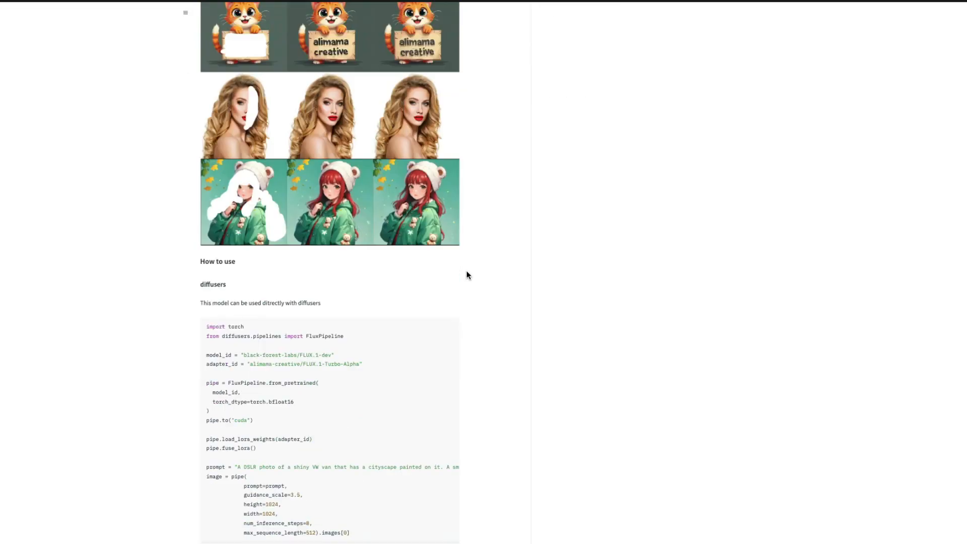